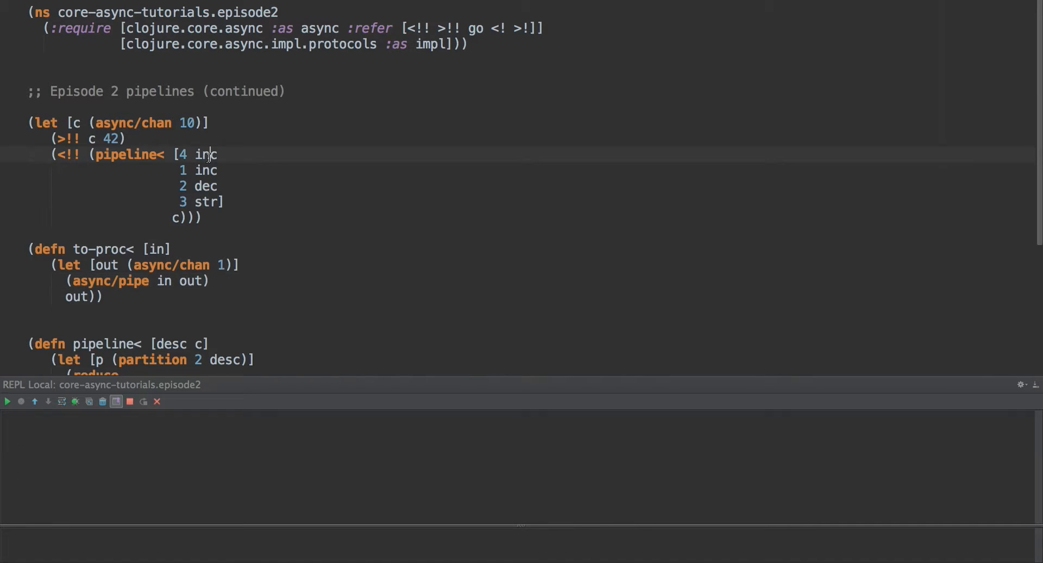
{"action": "mouse_move", "coordinate": [222, 172]}
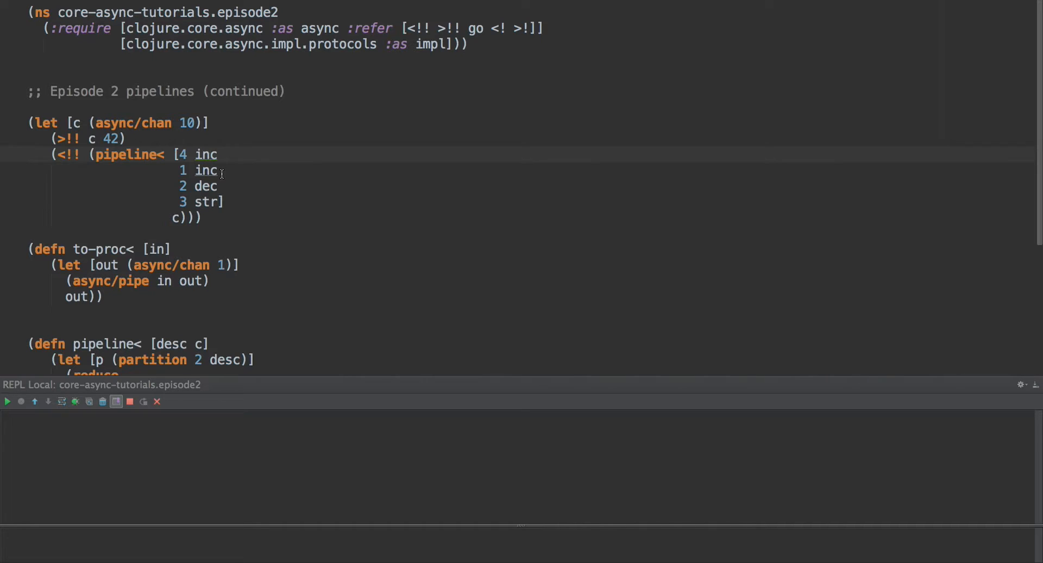
Review the namespace requires, noting the go macro and the impl protocols namespace.
{"action": "scroll", "scroll_direction": "down", "scroll_amount": 3}
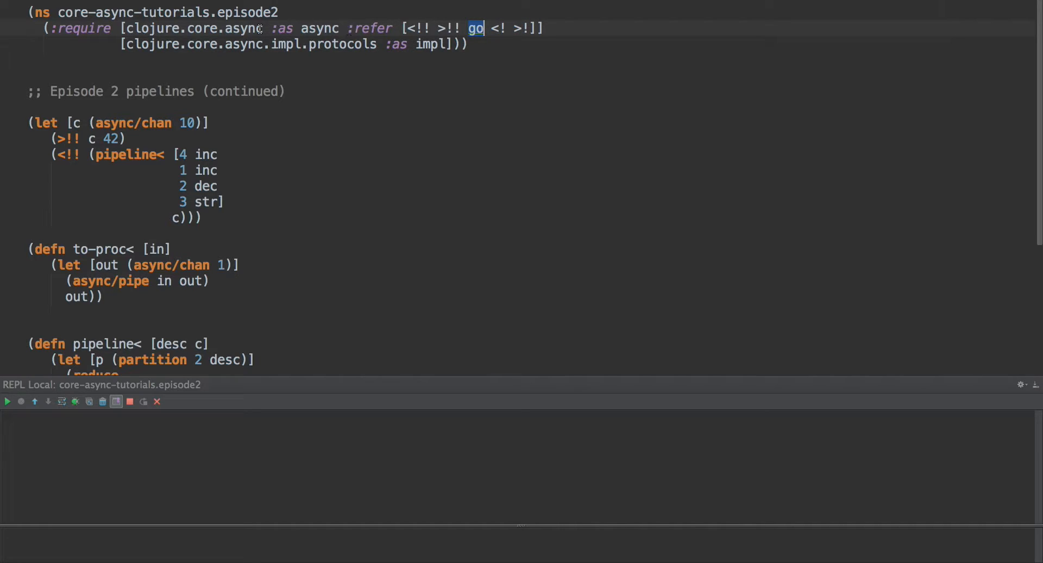
{"action": "double_click", "coordinate": [241, 29]}
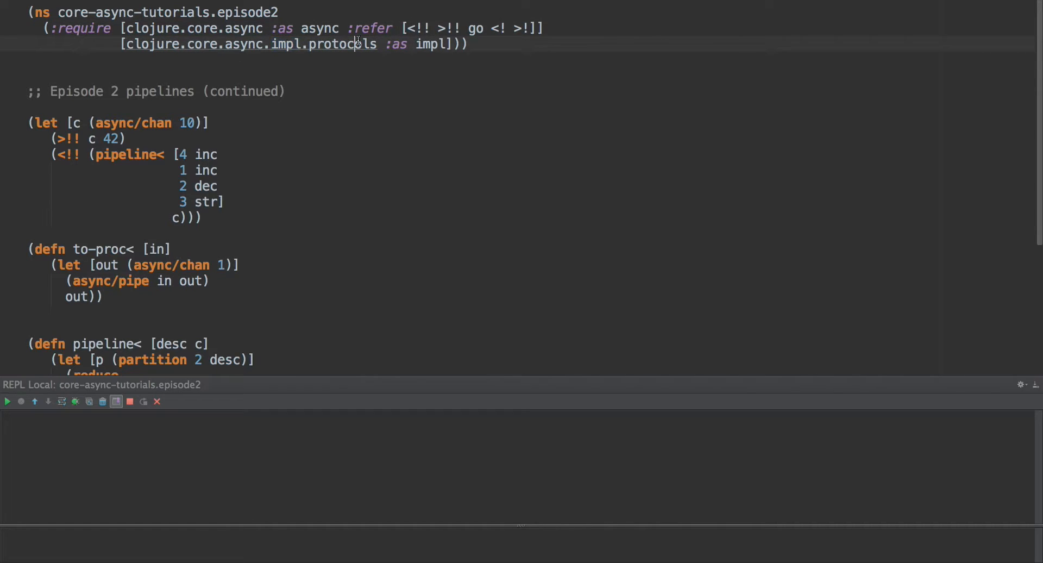
{"action": "double_click", "coordinate": [430, 44]}
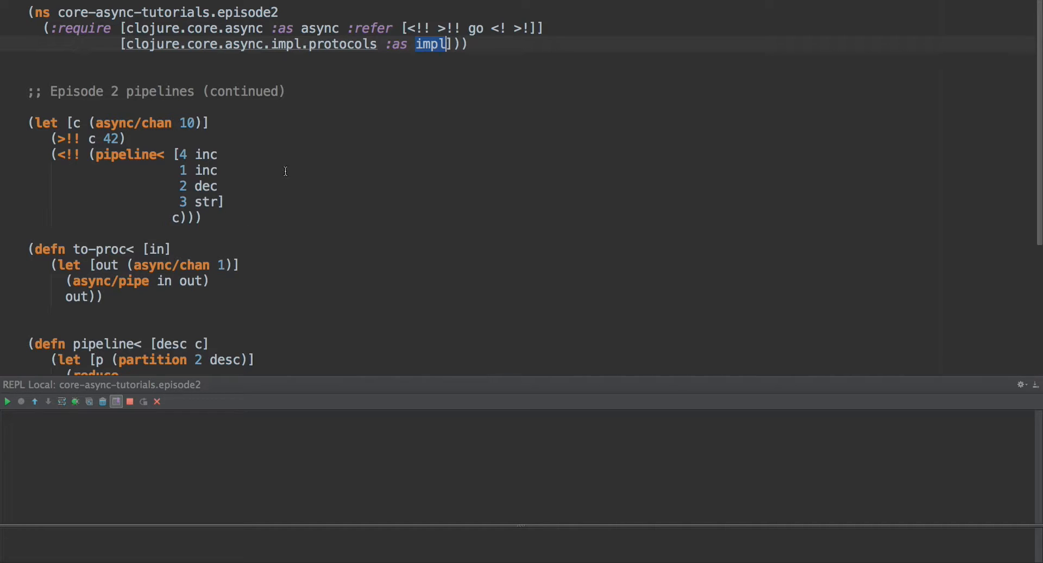
{"action": "mouse_move", "coordinate": [394, 53]}
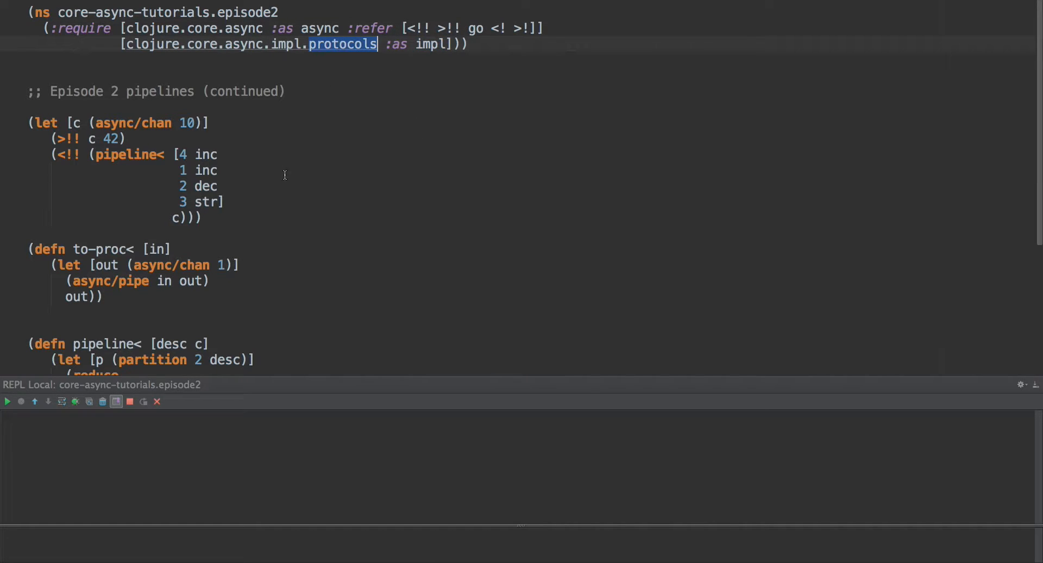
{"action": "scroll", "scroll_direction": "down", "scroll_amount": 3}
{"action": "type", "text": "(defn map"}
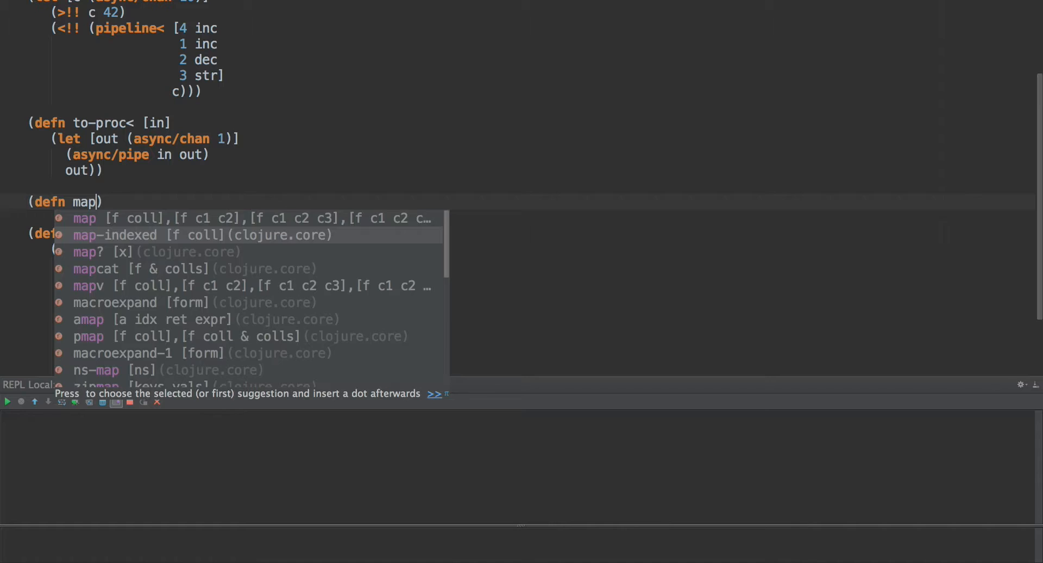
Write (defn map-ext [in f out] (go (loop [] (when-some [val ])))) below to-proc<.
{"action": "type", "text": "-ext [in ]"}
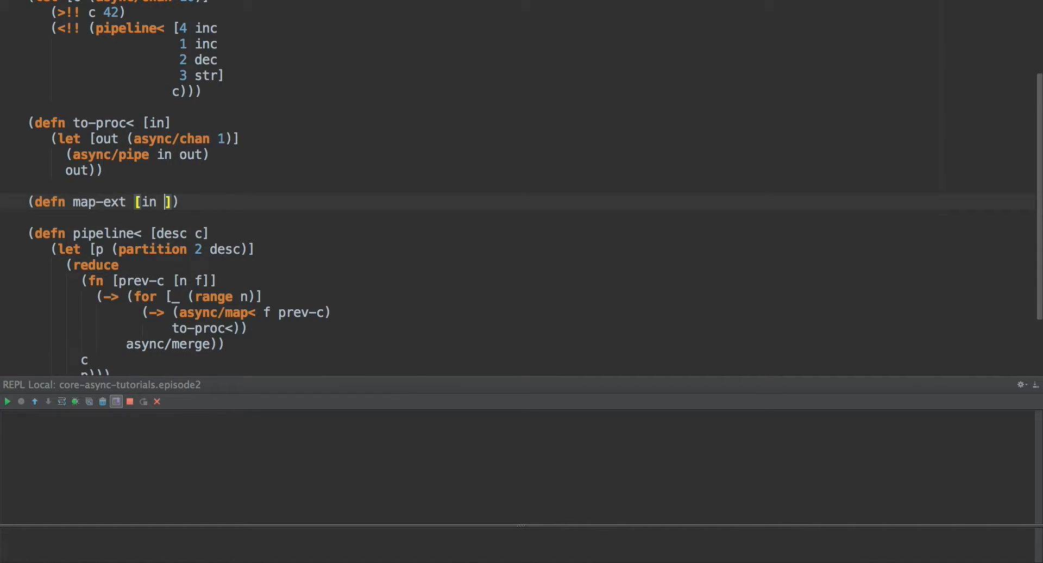
{"action": "type", "text": "f out"}
{"action": "type", "text": "("}
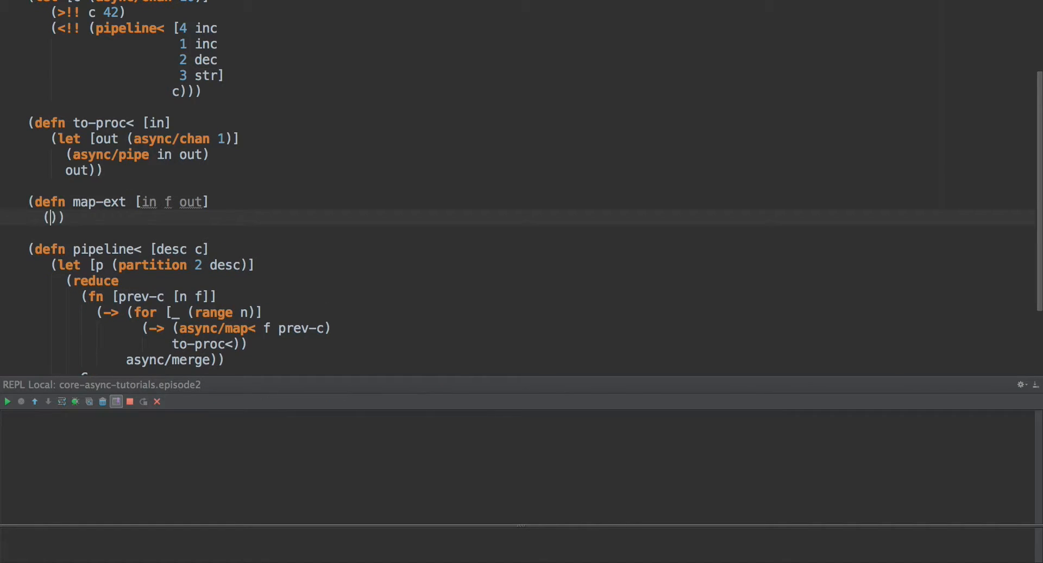
{"action": "type", "text": "go (loop ["}
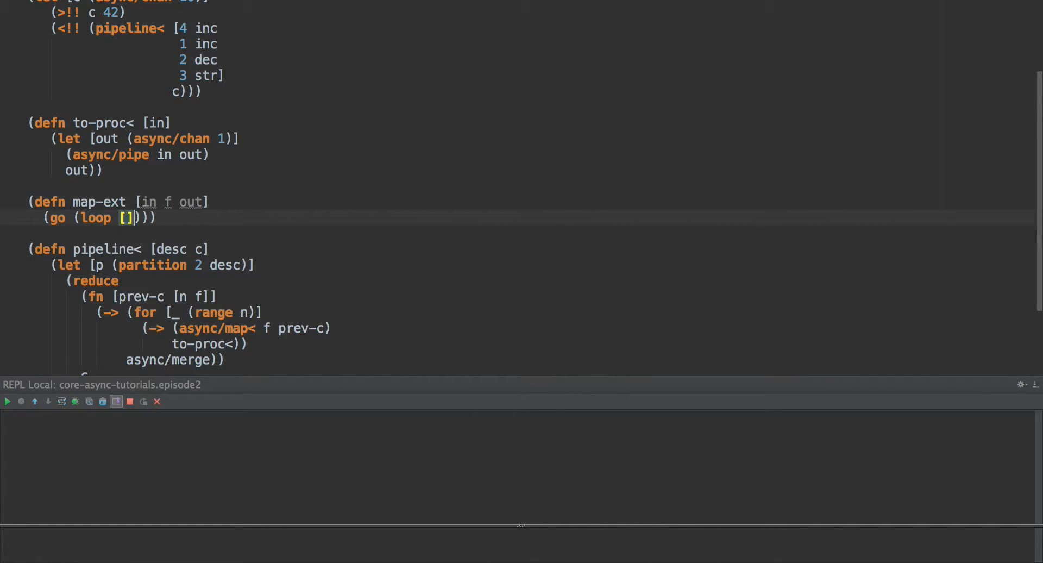
{"action": "type", "text": "(when-some [val ]))))"}
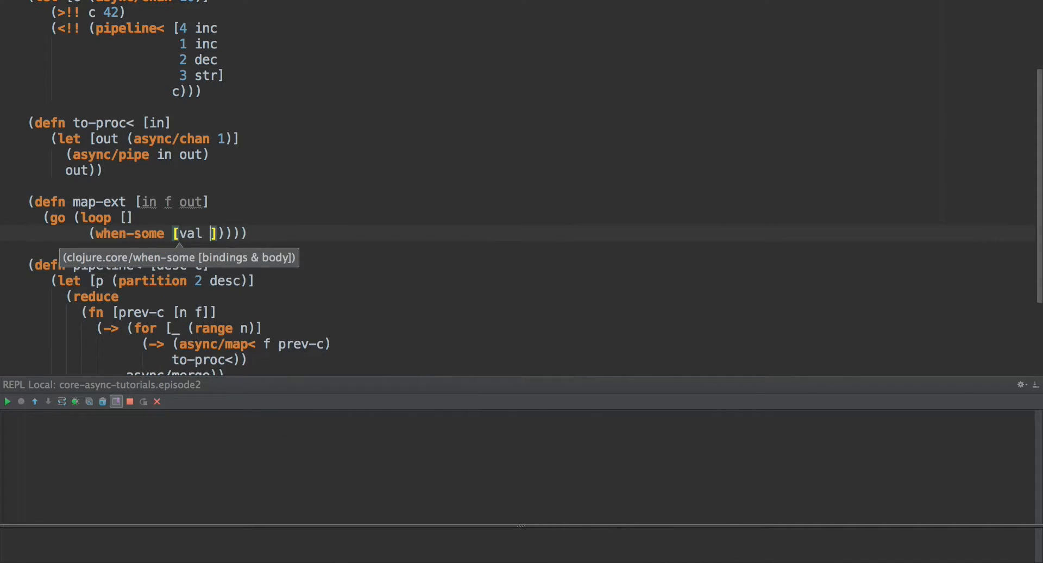
Bind val from (<! in), apply f, and add cond :else (do (>! out val) (recur)).
{"action": "type", "text": "(<!"}
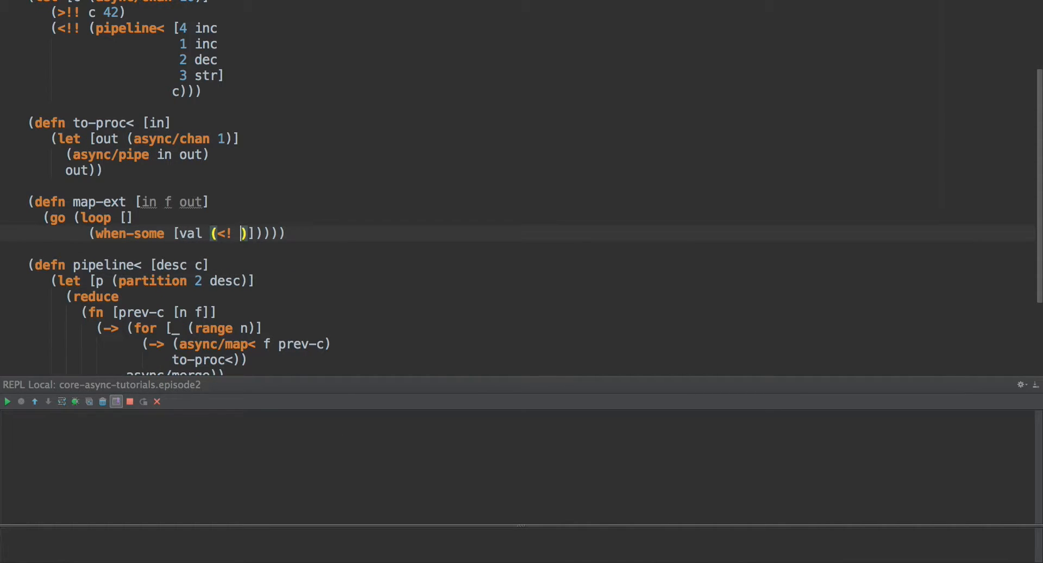
{"action": "type", "text": "in"}
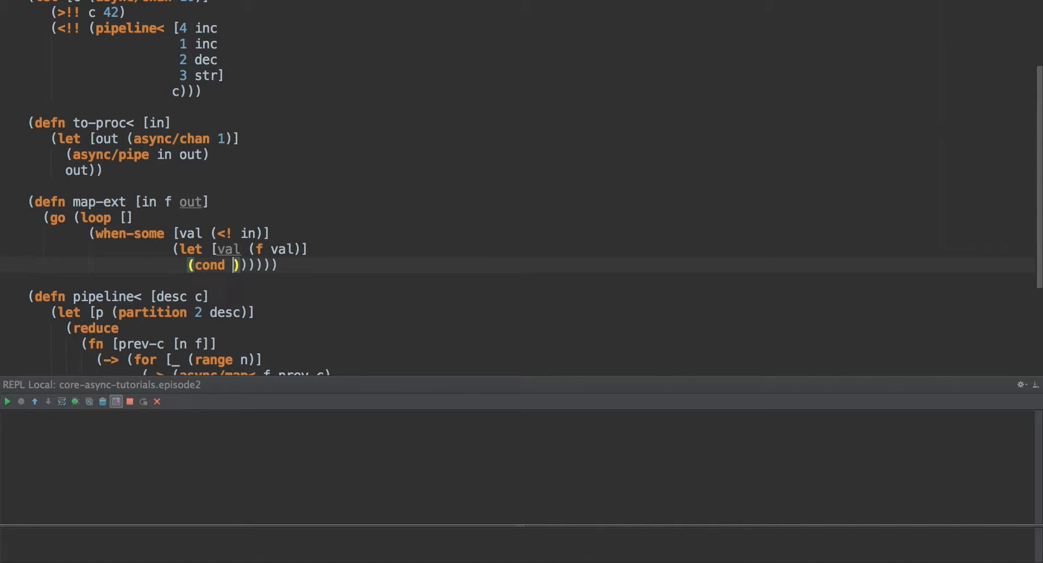
{"action": "type", "text": ":e"}
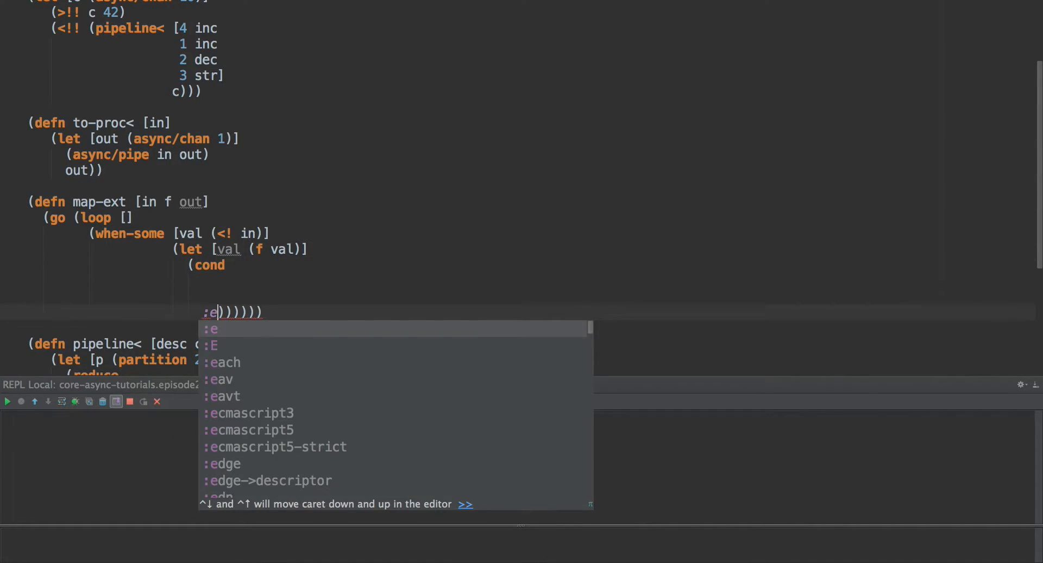
{"action": "type", "text": "lse"}
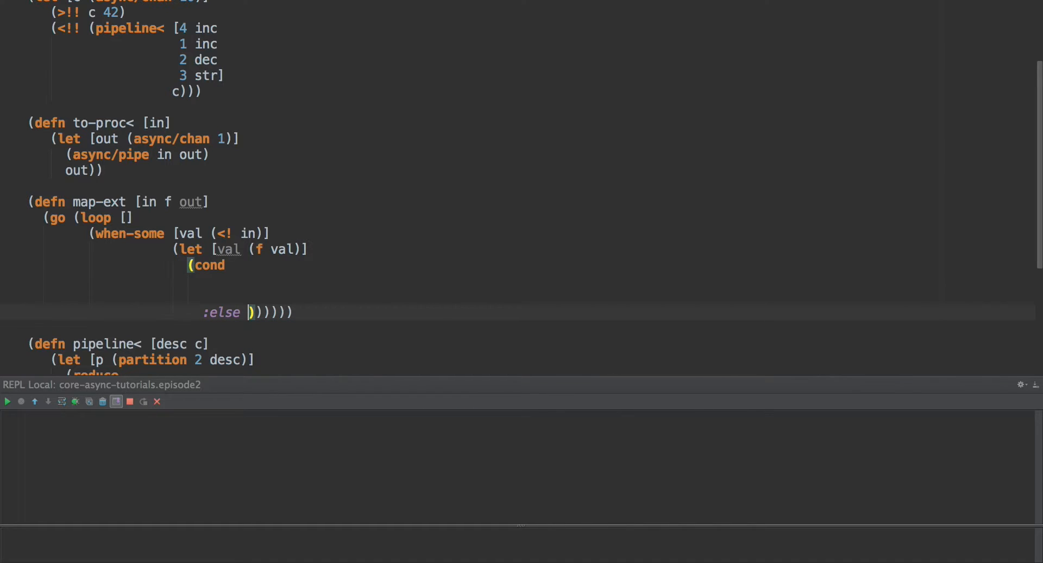
{"action": "type", "text": "(do"}
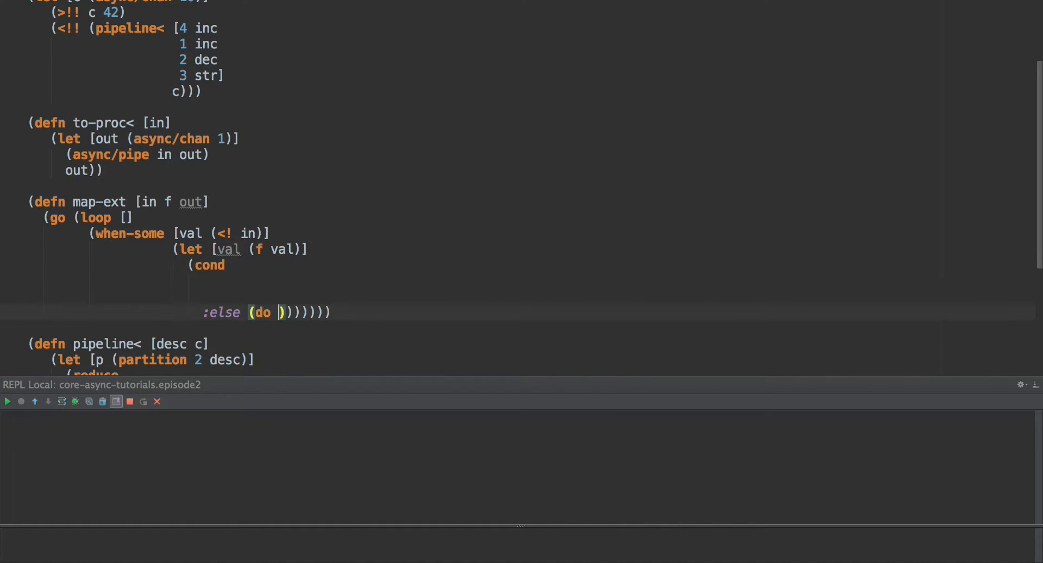
{"action": "type", "text": "(!> out val"}
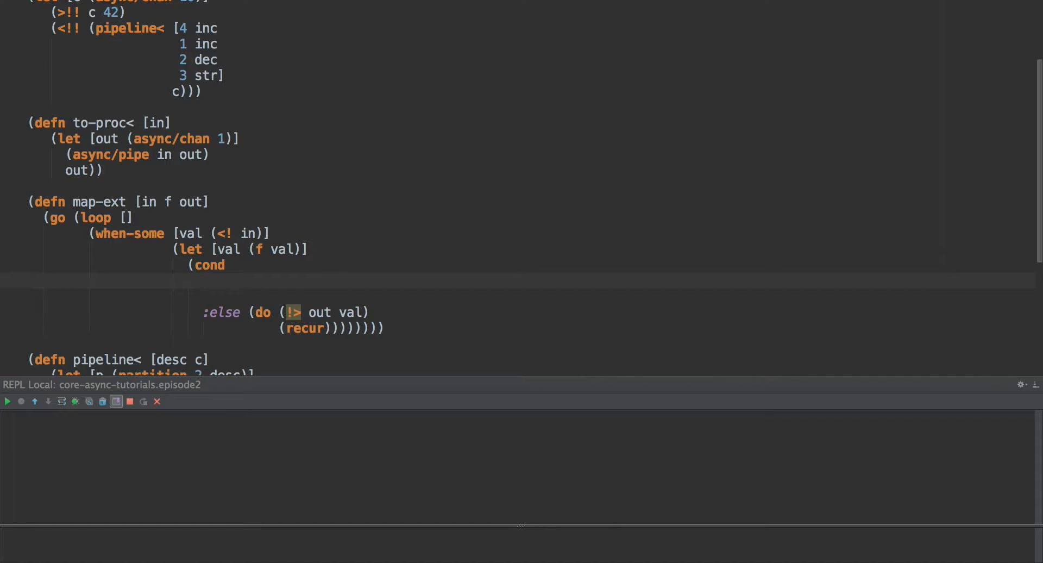
Add clause (or (seq? val) (vector? val)) (do (<! (async/onto-chan out val)) (recur)).
{"action": "type", "text": "(or (seq"}
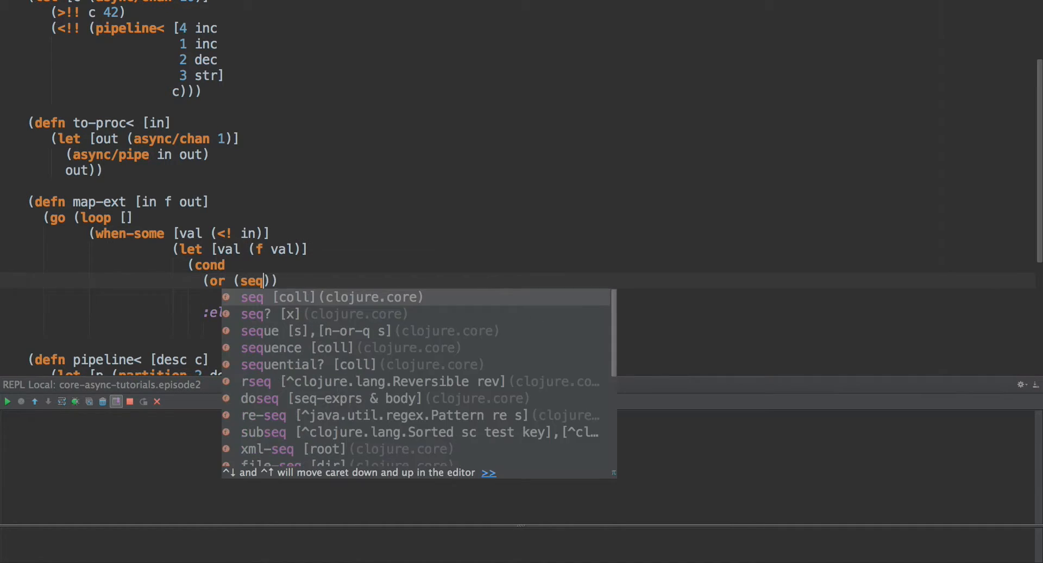
{"action": "type", "text": "? val"}
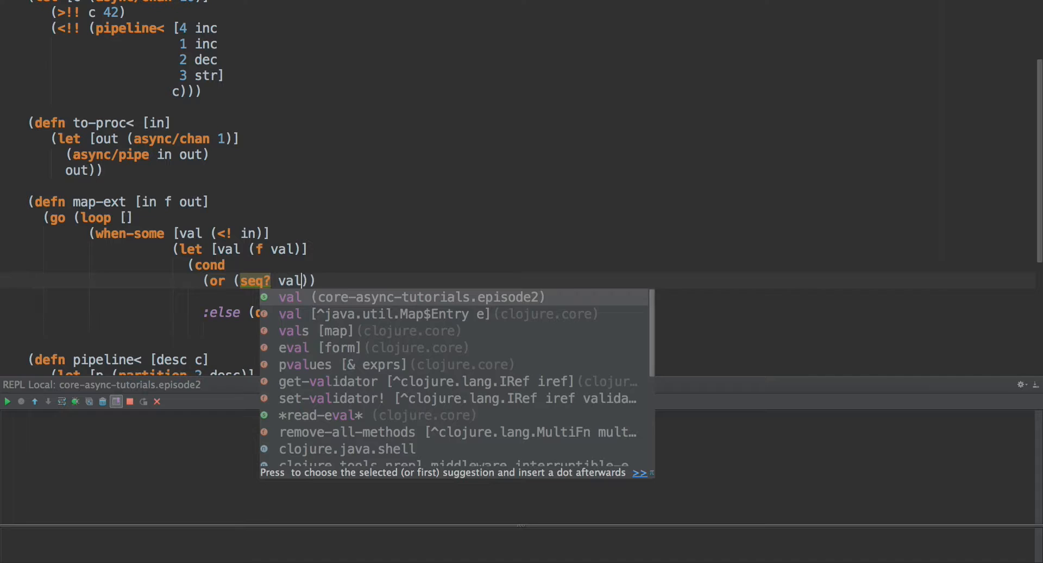
{"action": "type", "text": "(vector? val)) ("}
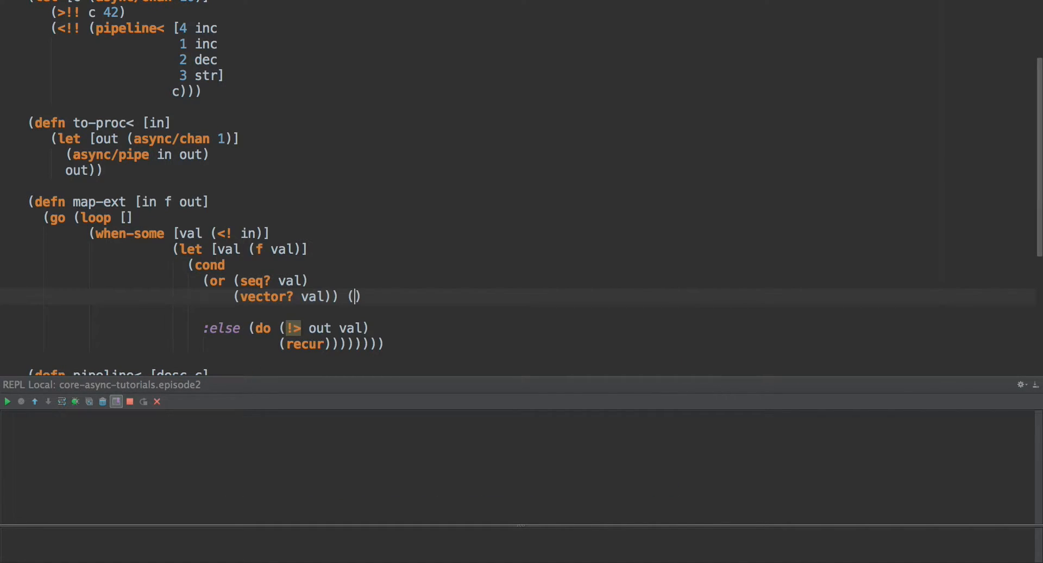
{"action": "type", "text": "do (<"}
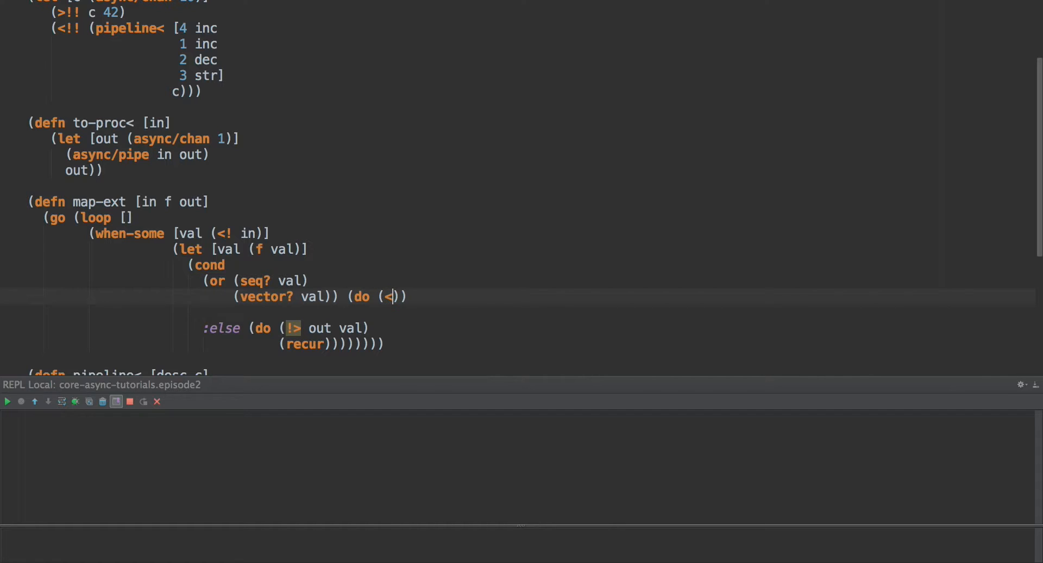
{"action": "type", "text": "async/"}
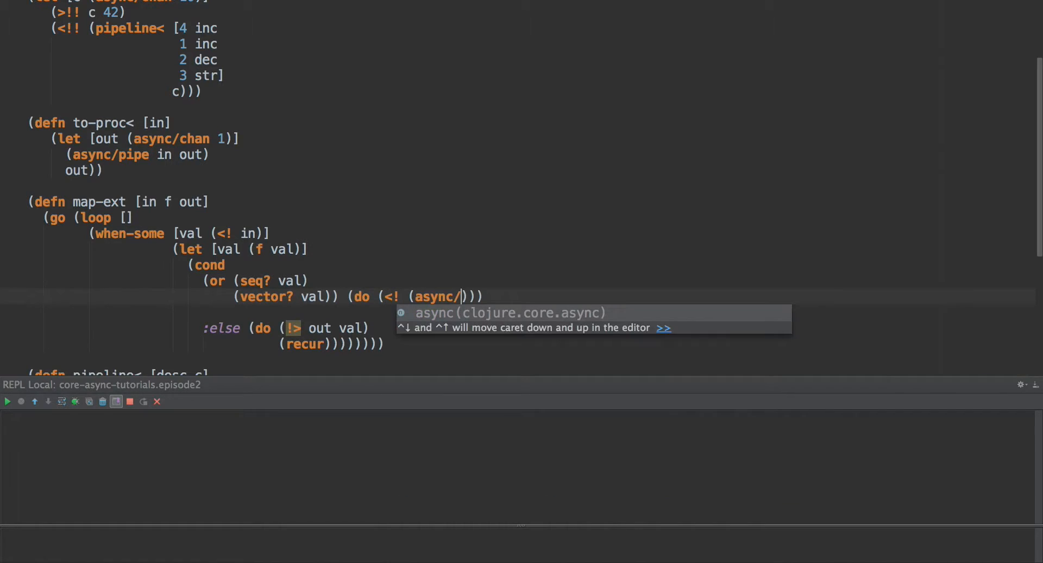
{"action": "type", "text": "onto-chan"}
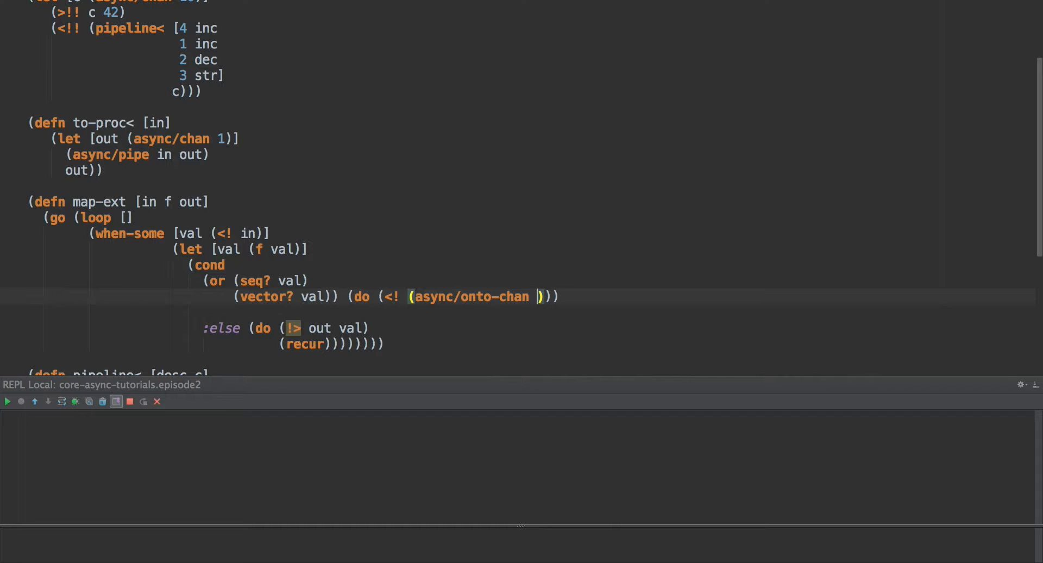
{"action": "type", "text": "out"}
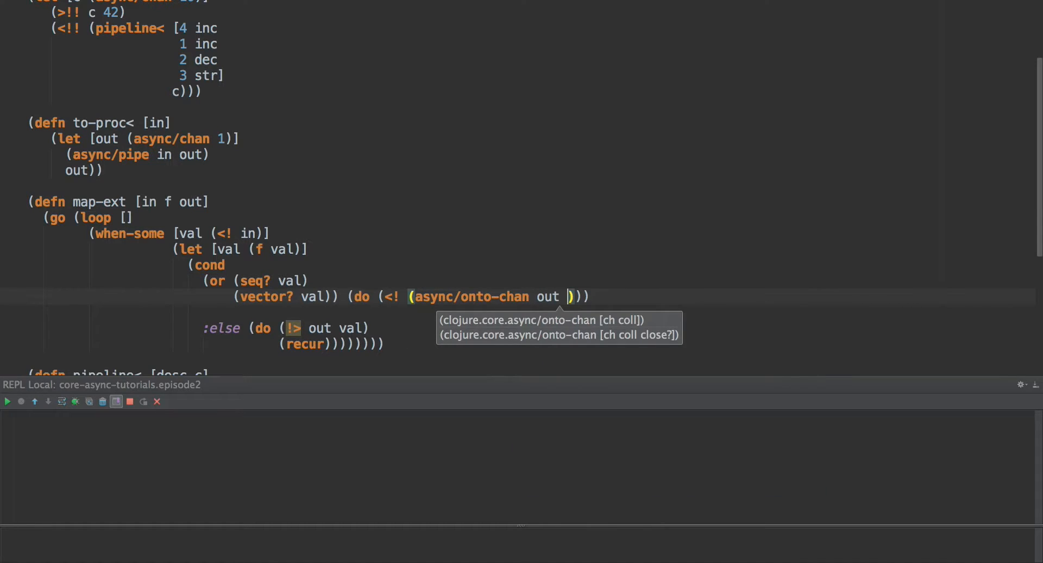
{"action": "type", "text": "val"}
{"action": "left_click", "coordinate": [415, 312]}
{"action": "type", "text": "(recur))"}
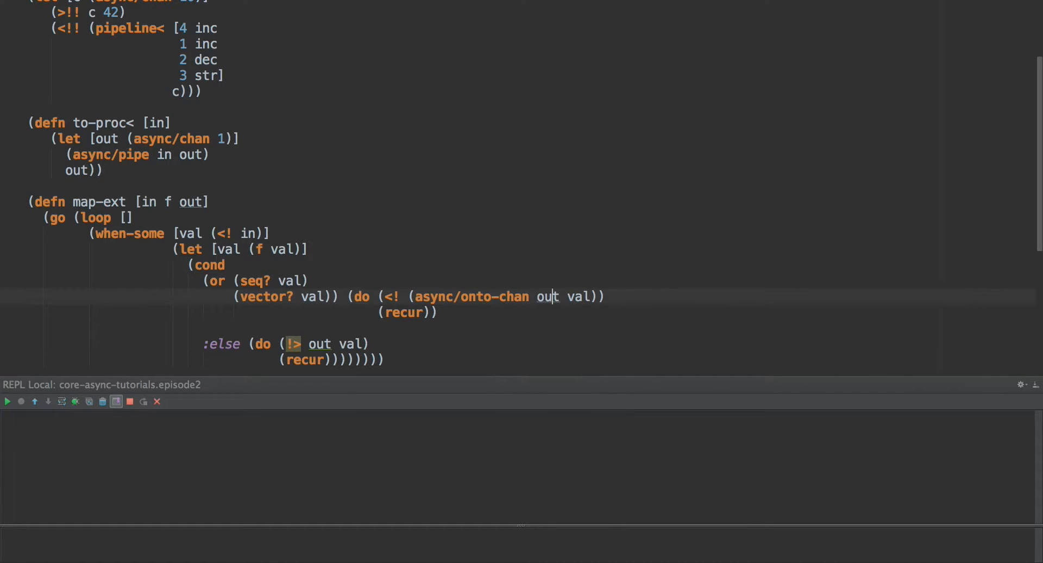
{"action": "left_click", "coordinate": [575, 296]}
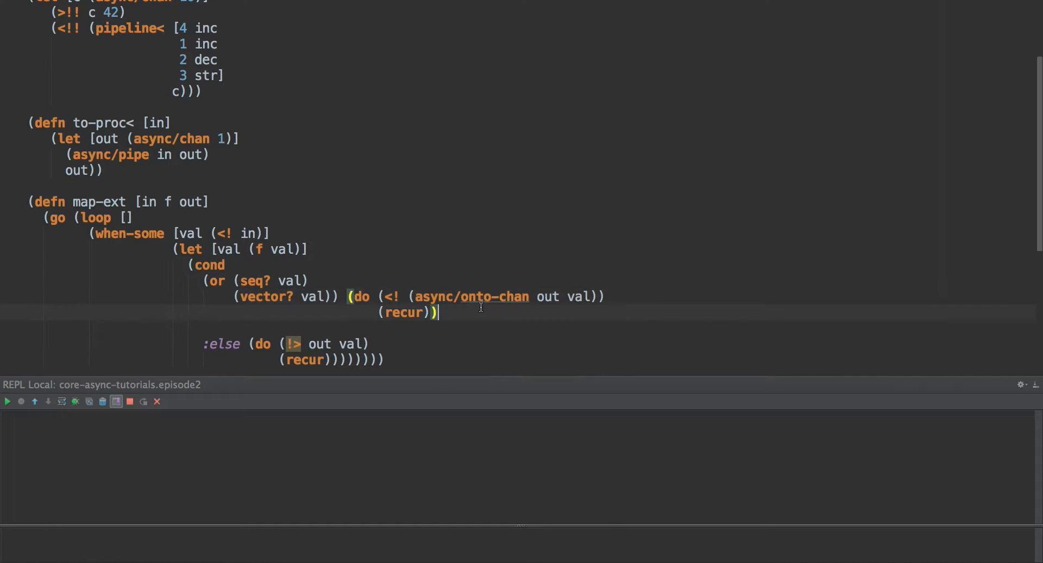
Insert an empty line inside cond between the seq/vector clause and :else.
{"action": "double_click", "coordinate": [476, 295]}
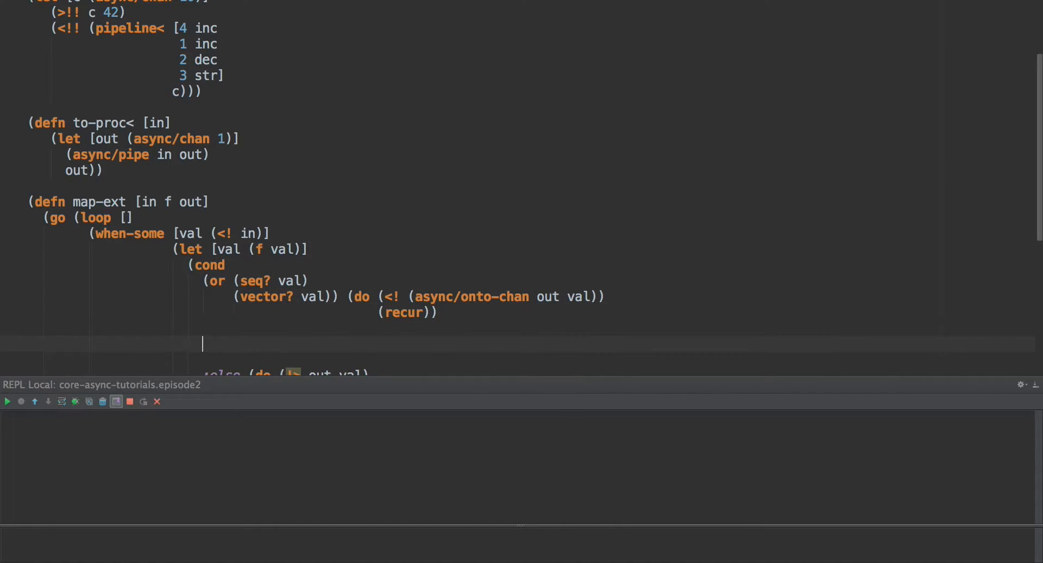
Add clause (extends? impl/ReadPort ...) (do (<! (pipe val out)) (recur)).
{"action": "type", "text": "exte)"}
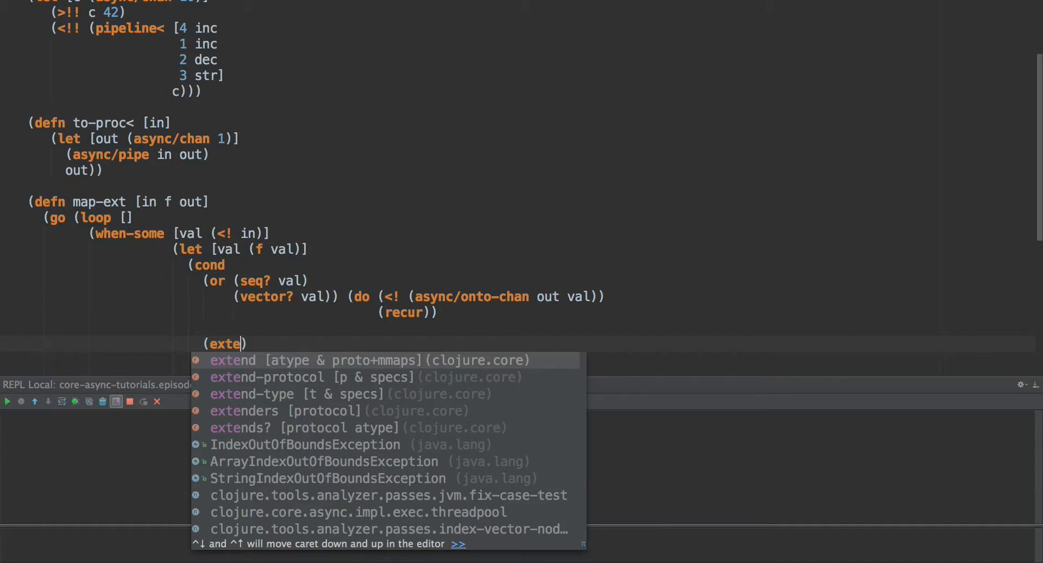
{"action": "left_click", "coordinate": [239, 426]}
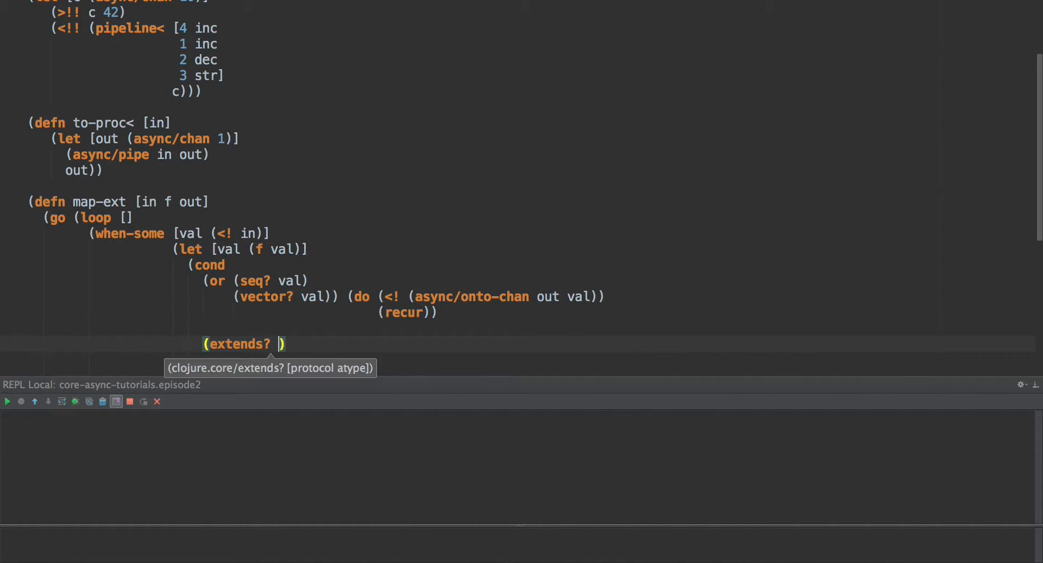
{"action": "type", "text": "impl/ReadPort"}
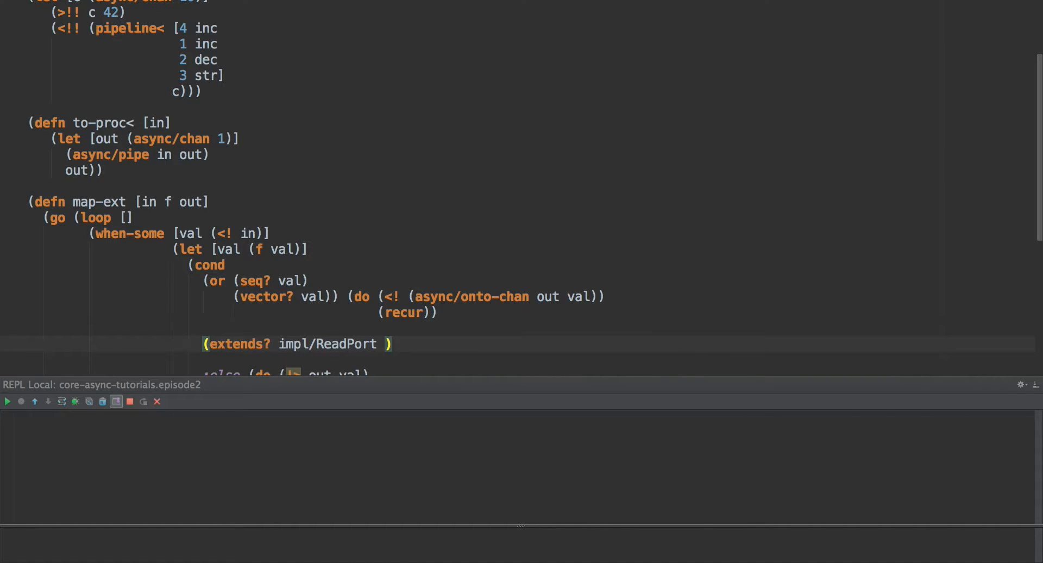
{"action": "type", "text": "cal"}
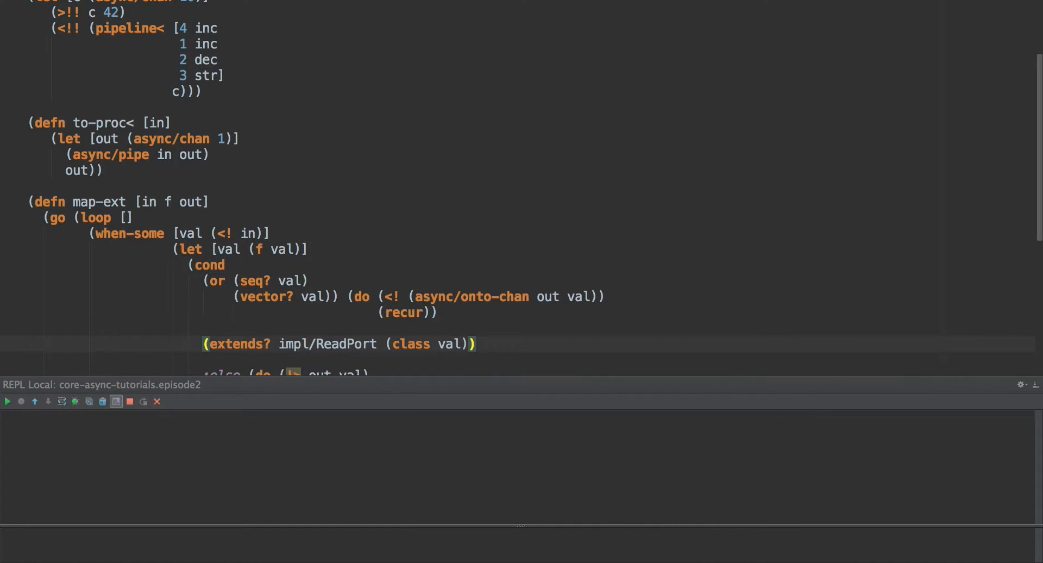
{"action": "type", "text": "(do ()"}
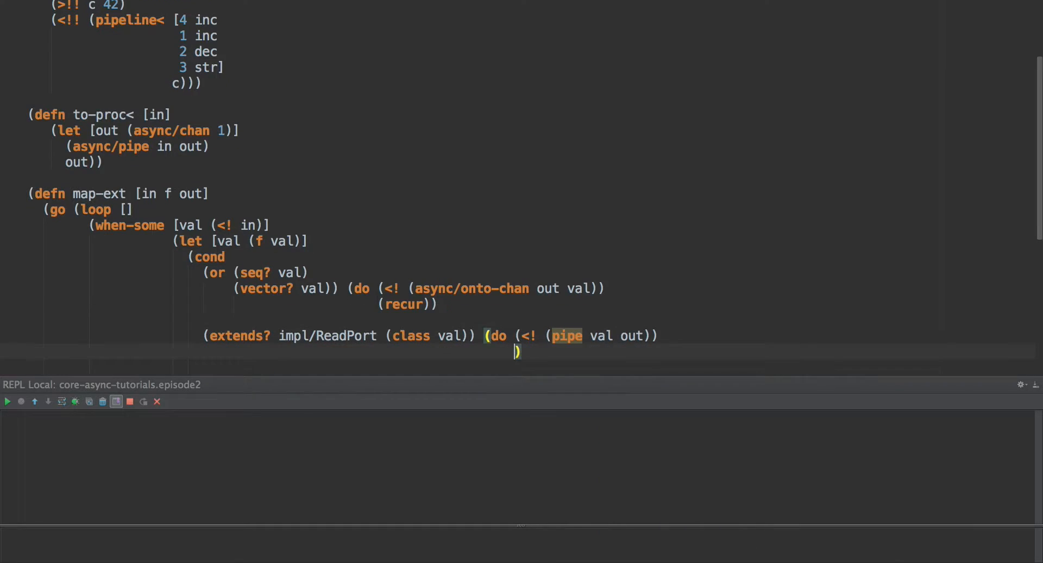
{"action": "type", "text": "(recur"}
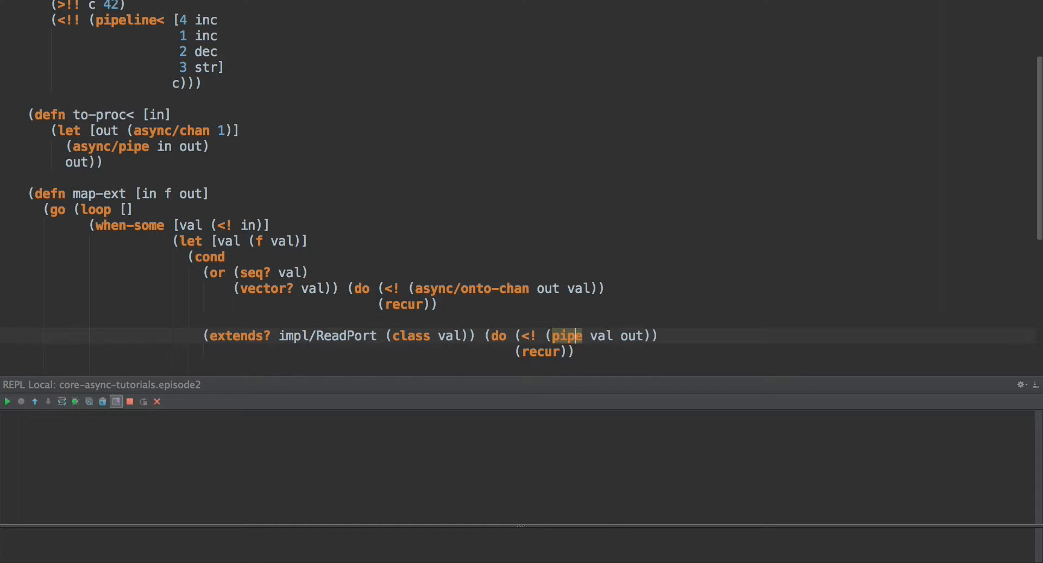
Rename pipe to pipe-ext and add a blank line below to-proc< for its definition.
{"action": "type", "text": "-ext"}
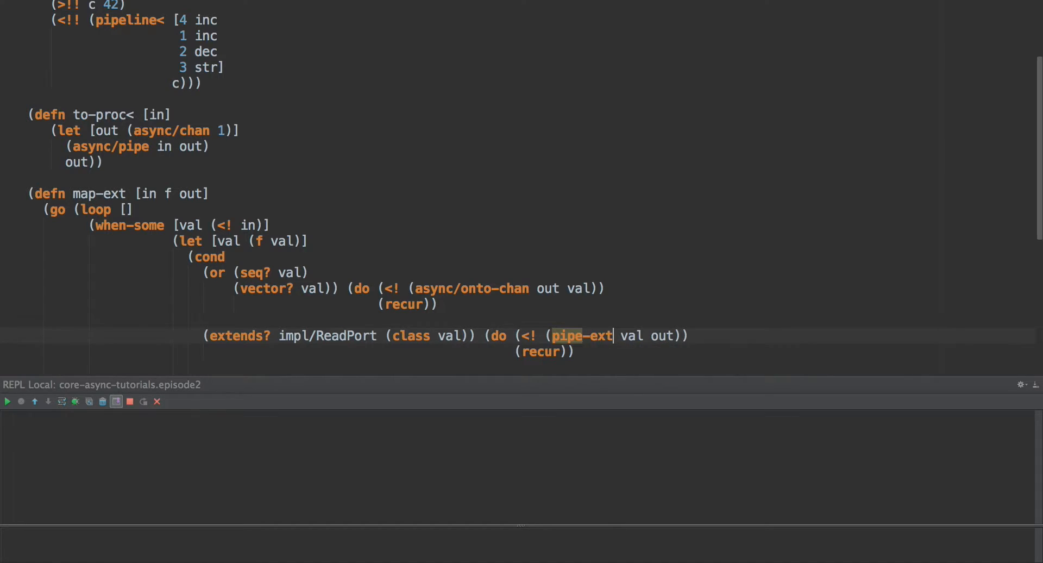
{"action": "key", "text": "enter"}
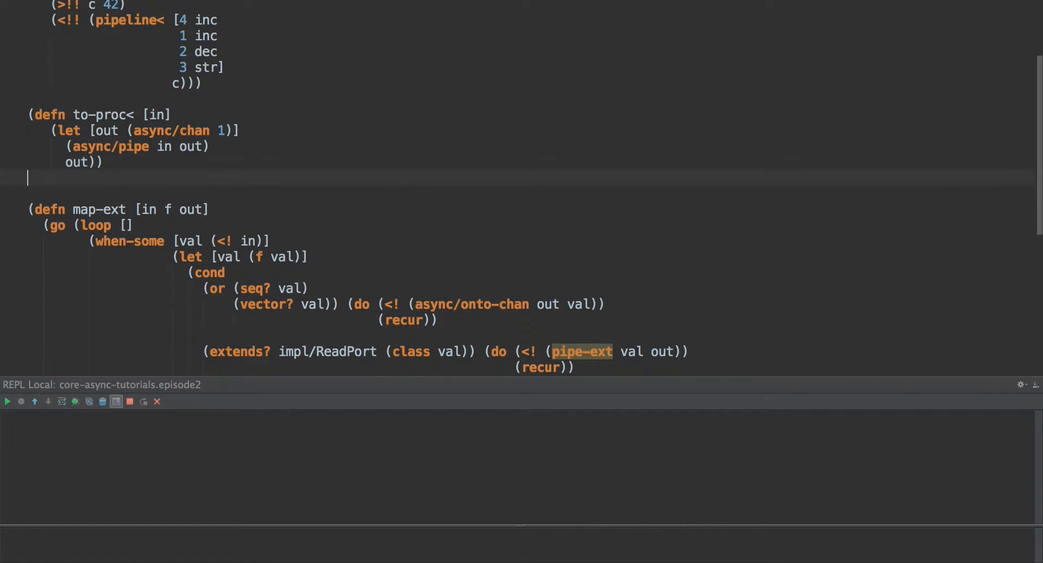
Write (defn pipe-ext [in out] (go (loop [] (when-some [v (<! in)] (>! out v) (recur))))).
{"action": "type", "text": "(defn pipe-ext [in out"}
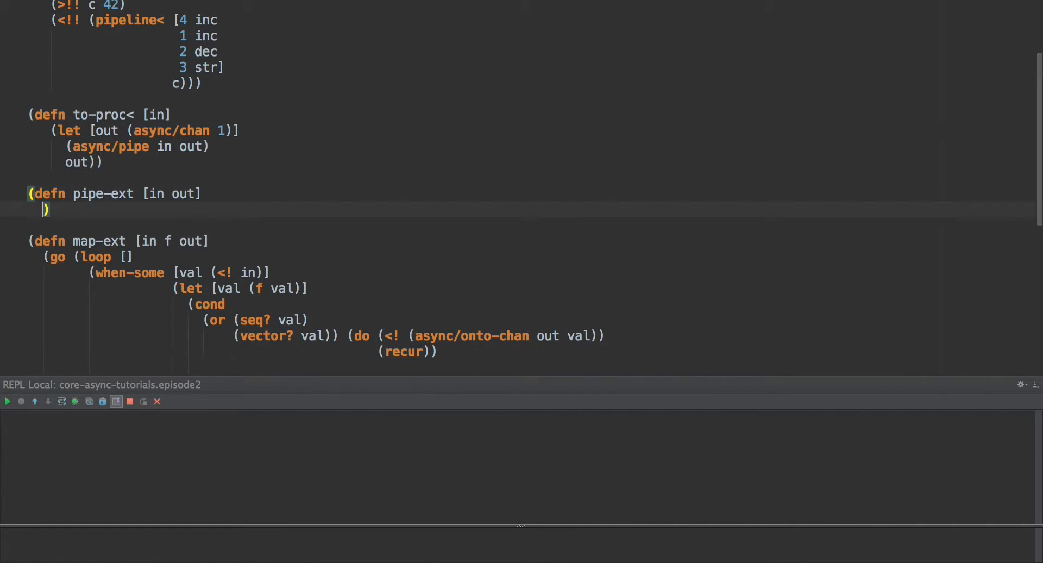
{"action": "type", "text": "(go"}
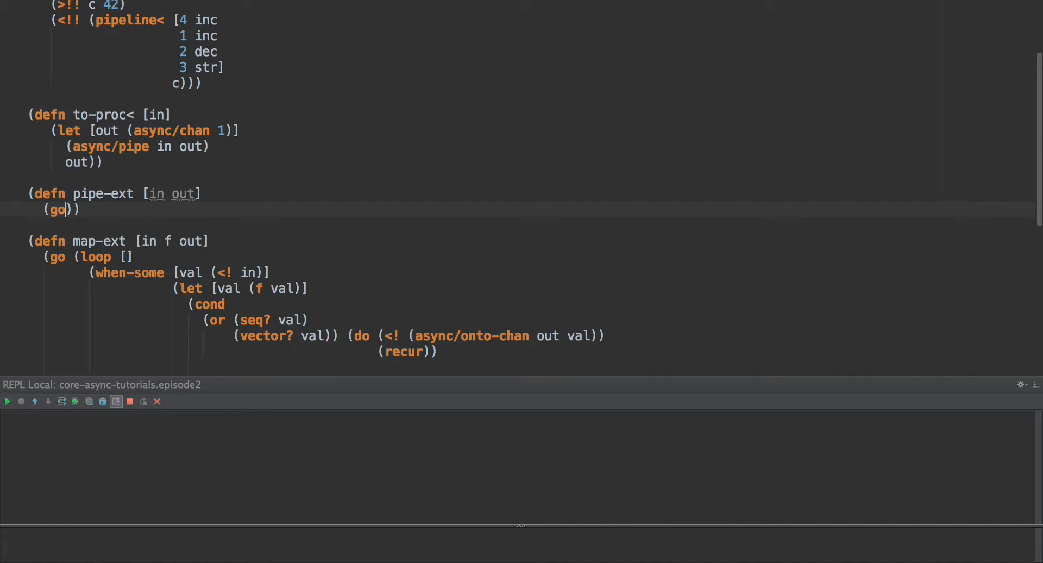
{"action": "type", "text": "(loop [])"}
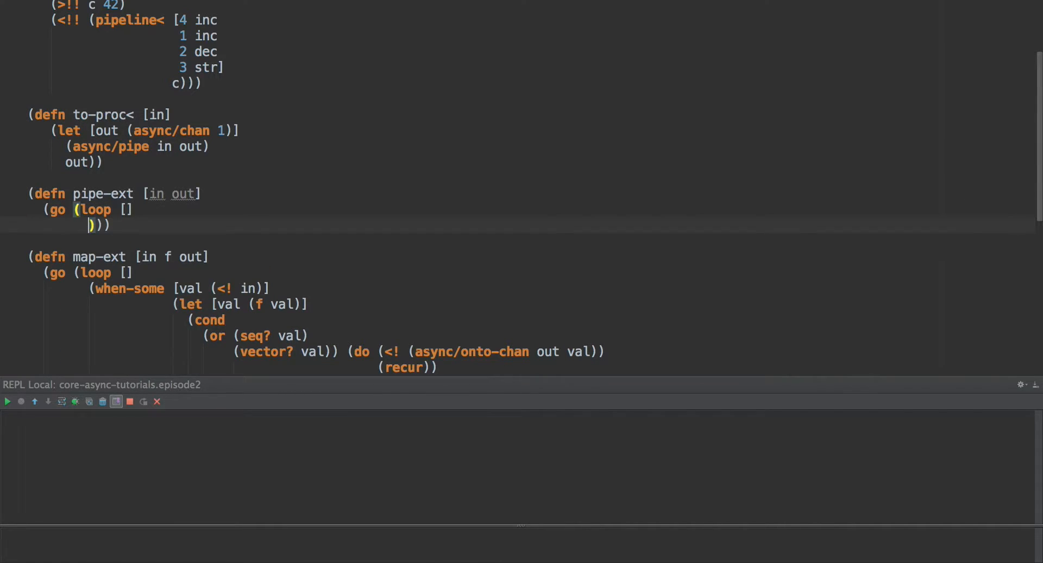
{"action": "type", "text": "(when-some"}
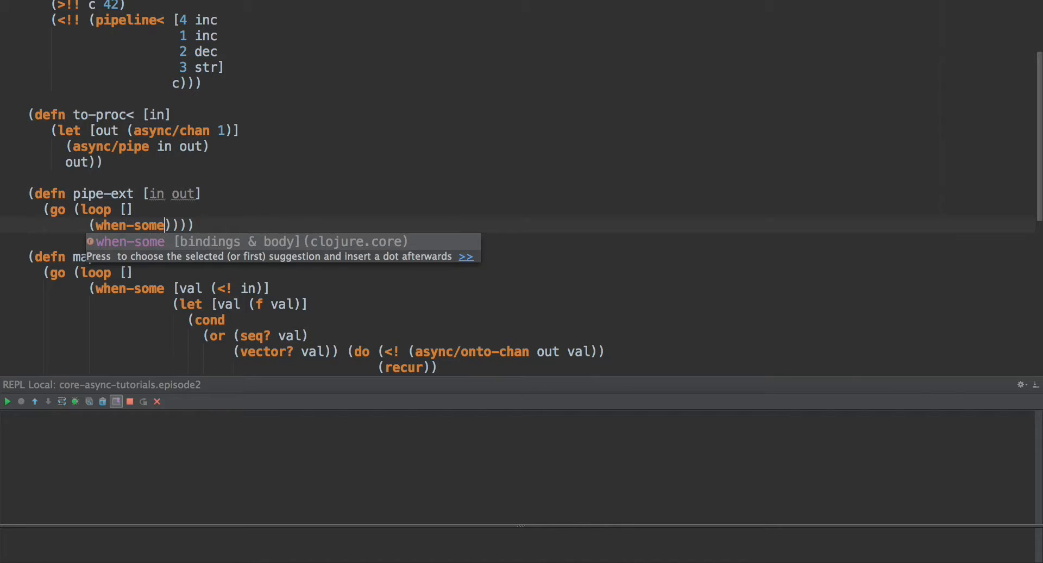
{"action": "type", "text": "[v (,"}
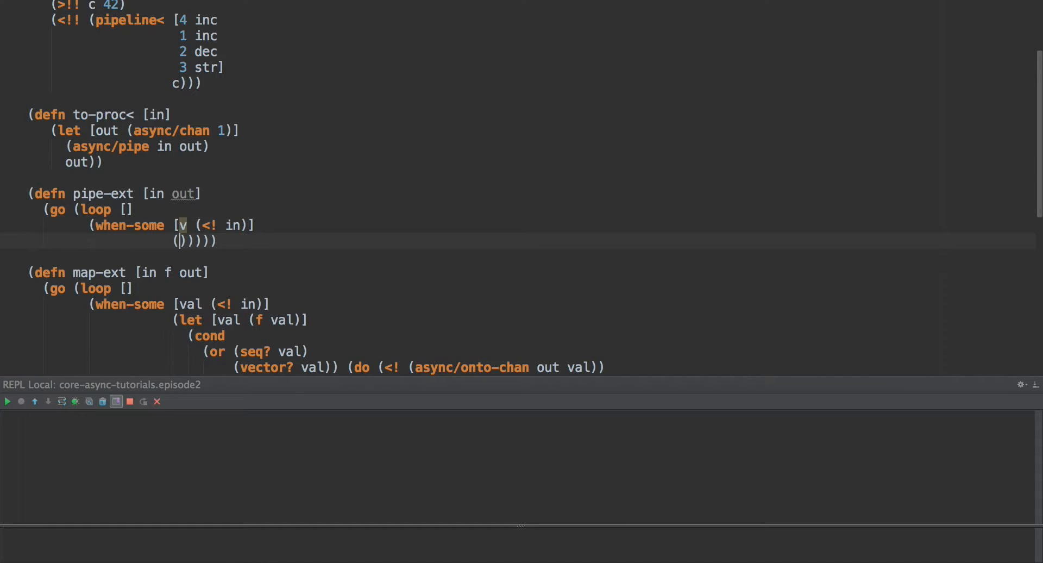
{"action": "type", "text": ">! out v"}
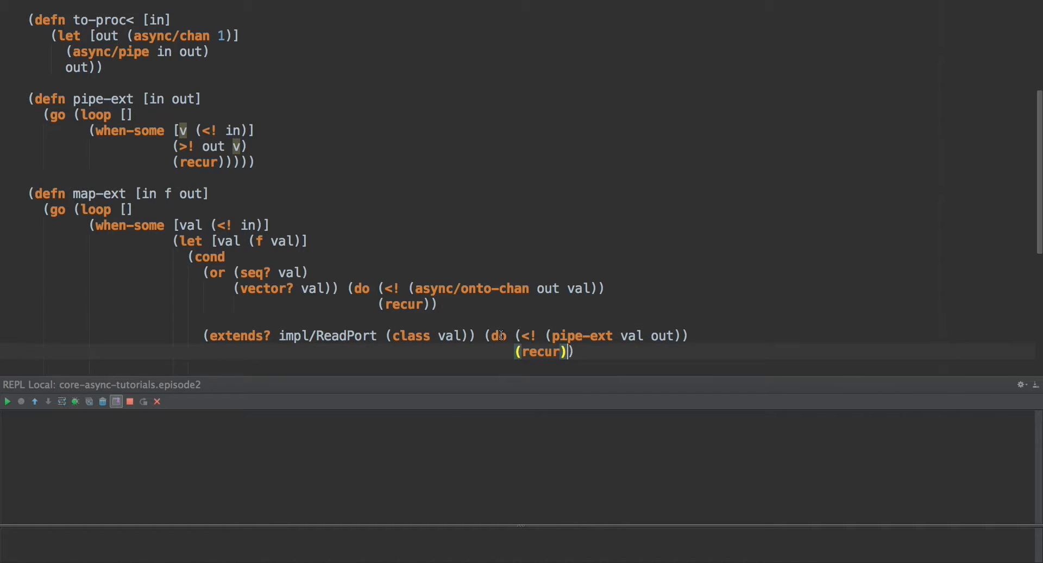
Review the ReadPort branch, close cond with :else (do (!> out val) (recur)), and evaluate to-proc<.
{"action": "double_click", "coordinate": [345, 336]}
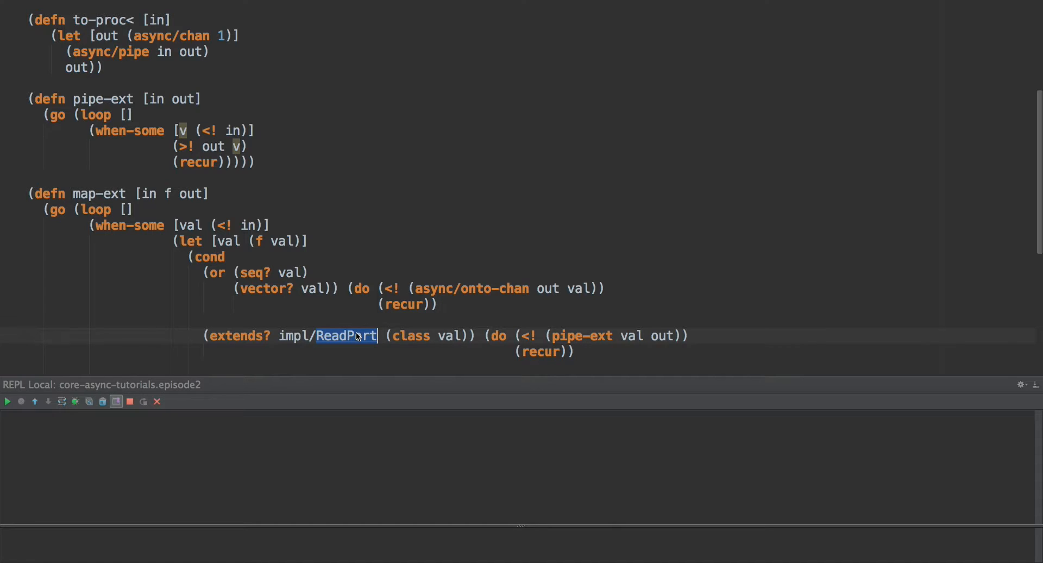
{"action": "scroll", "scroll_direction": "down", "scroll_amount": 3}
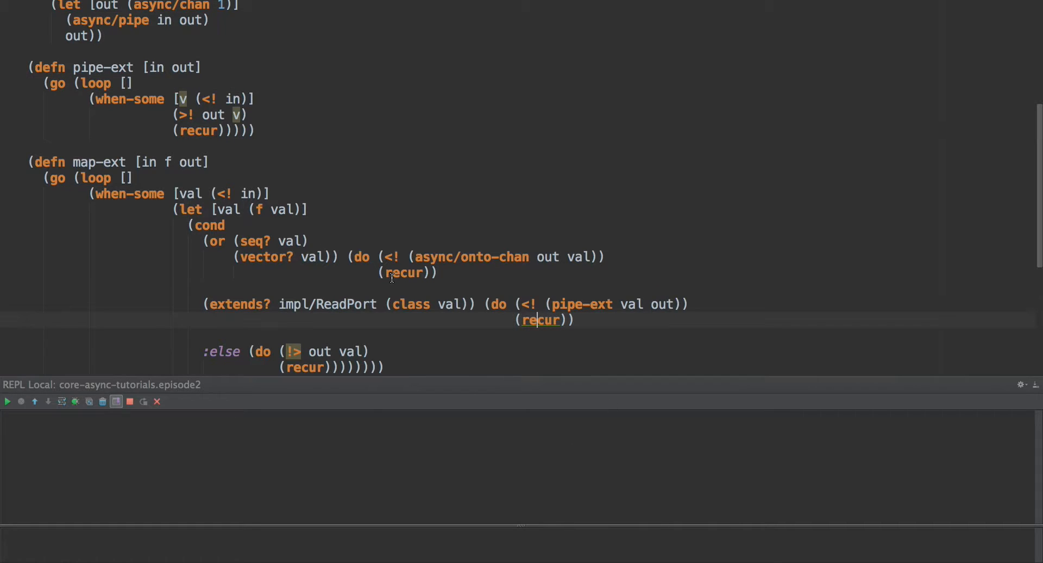
{"action": "scroll", "scroll_direction": "down", "scroll_amount": 3}
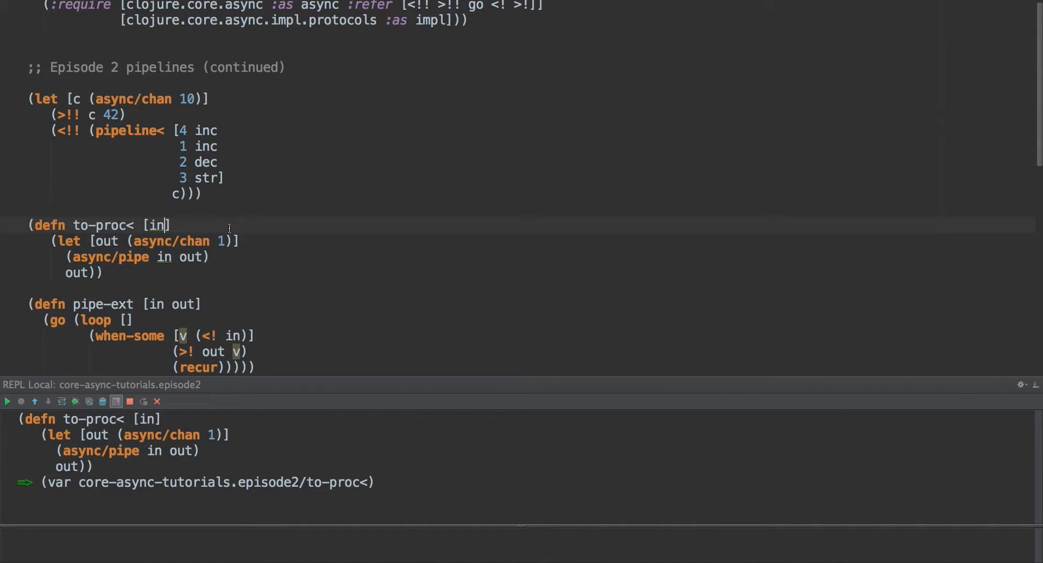
Correct !> to >! after the CompilerException and re-send map-ext to the REPL.
{"action": "scroll", "scroll_direction": "down", "scroll_amount": 3}
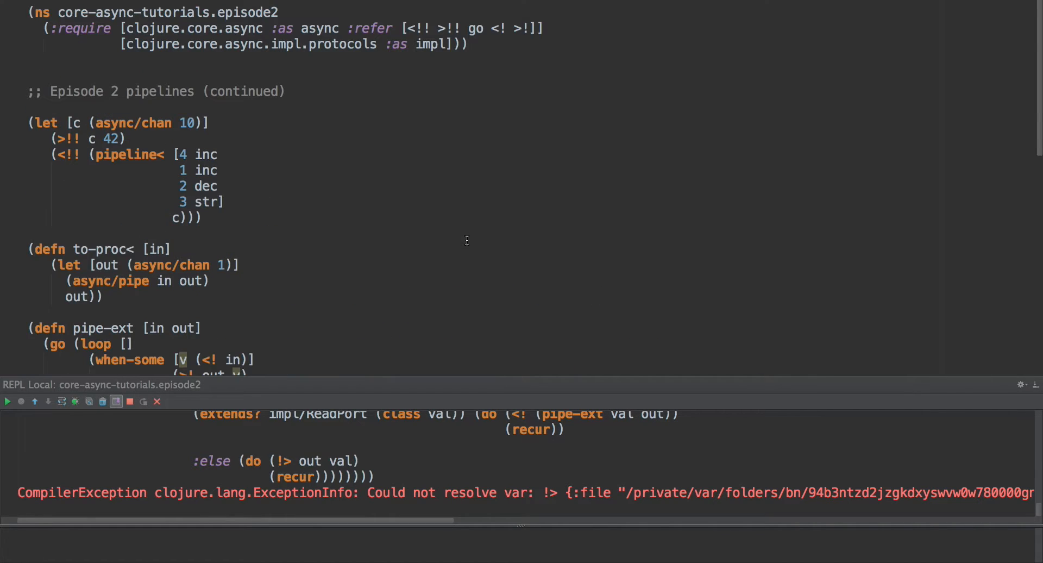
{"action": "scroll", "scroll_direction": "down", "scroll_amount": 3}
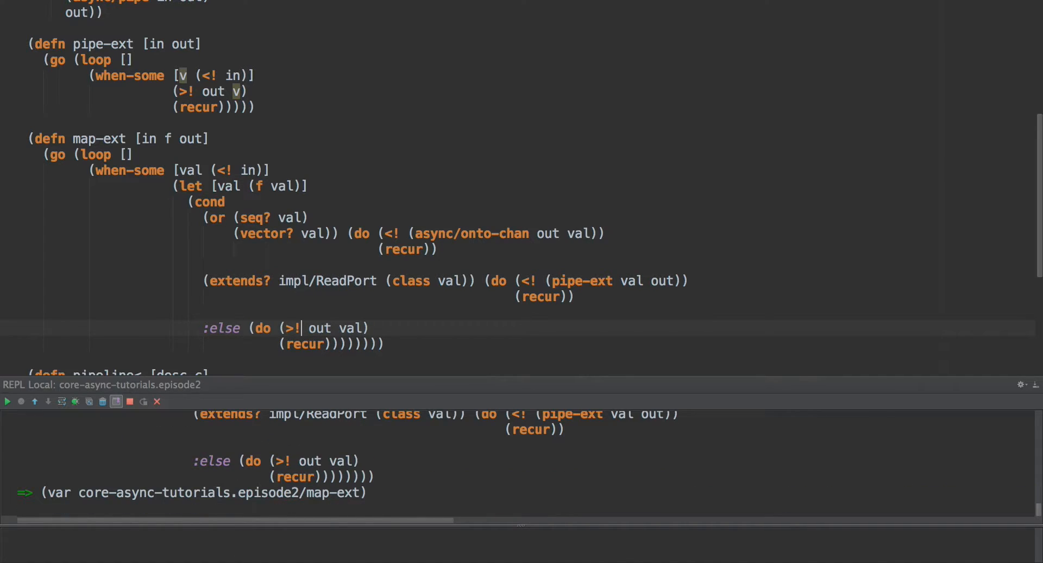
{"action": "scroll", "scroll_direction": "down", "scroll_amount": 3}
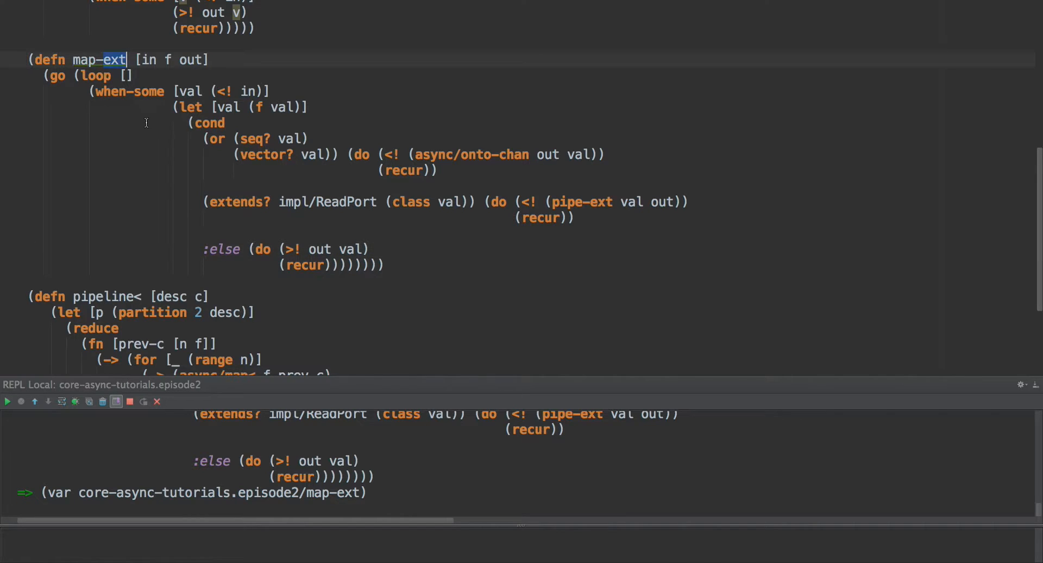
Replace the for/merge body with (let [out-c (async/chan n)] (dotimes [_ n] (map-ext in f out-c)) out-c).
{"action": "scroll", "scroll_direction": "down", "scroll_amount": 3}
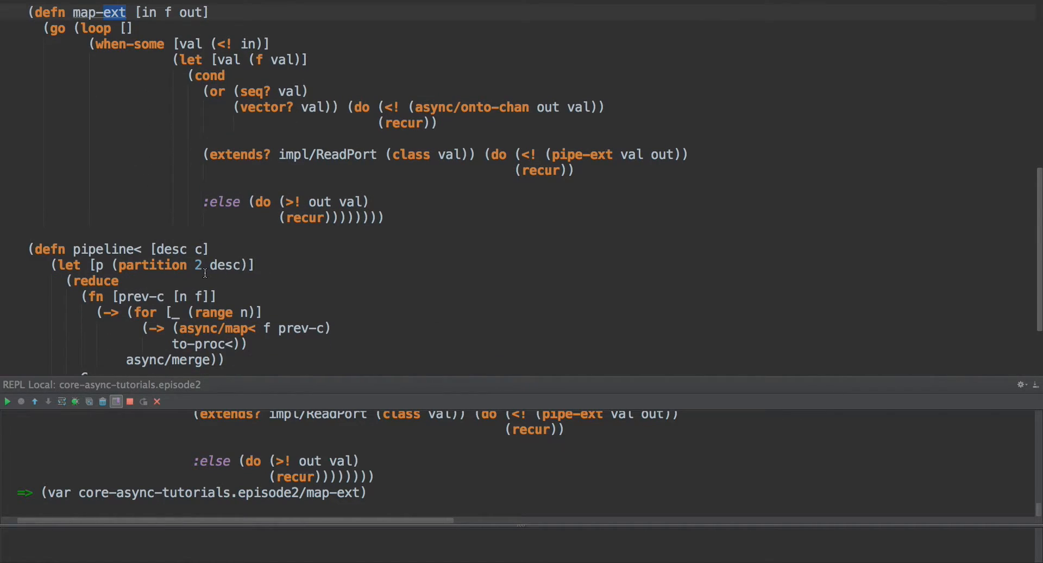
{"action": "mouse_move", "coordinate": [91, 313]}
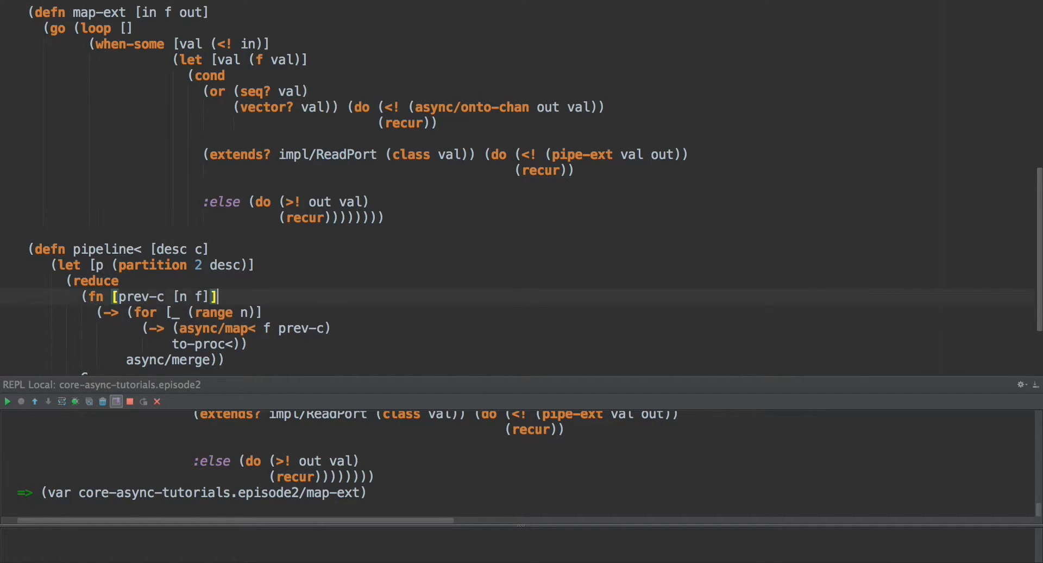
{"action": "type", "text": "(map"}
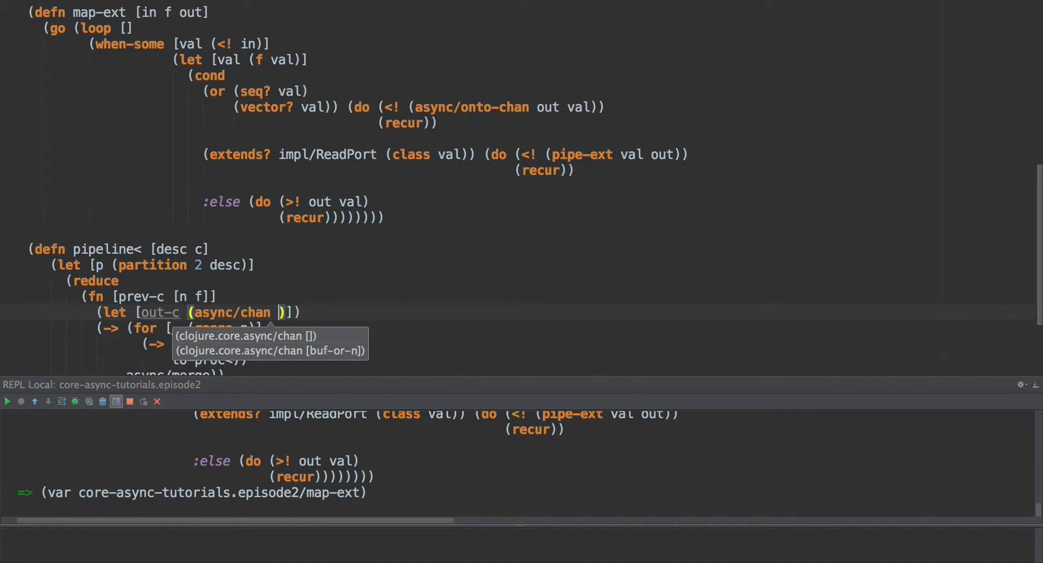
{"action": "type", "text": "n"}
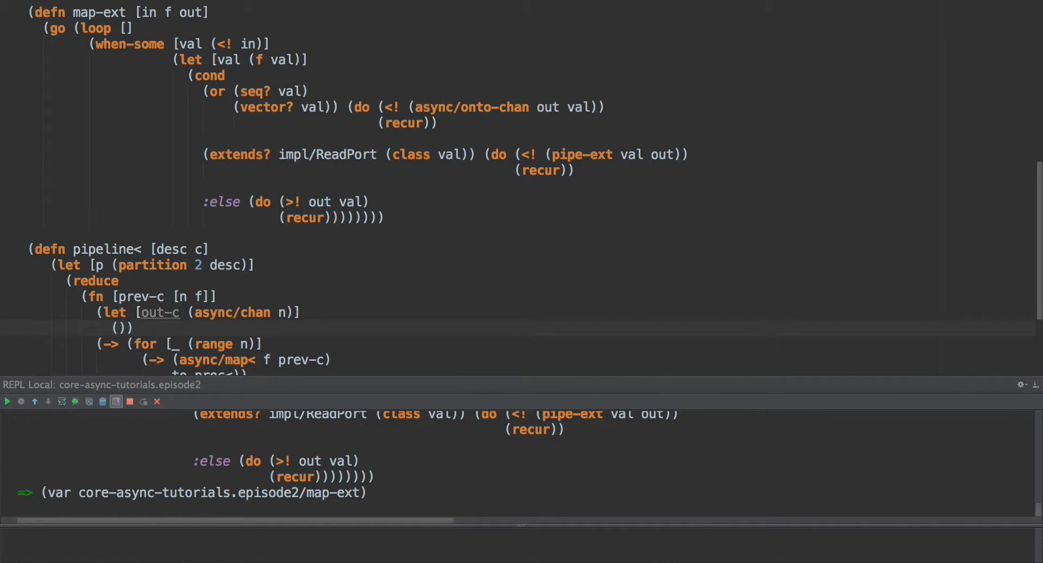
{"action": "type", "text": "dotimes [_ n"}
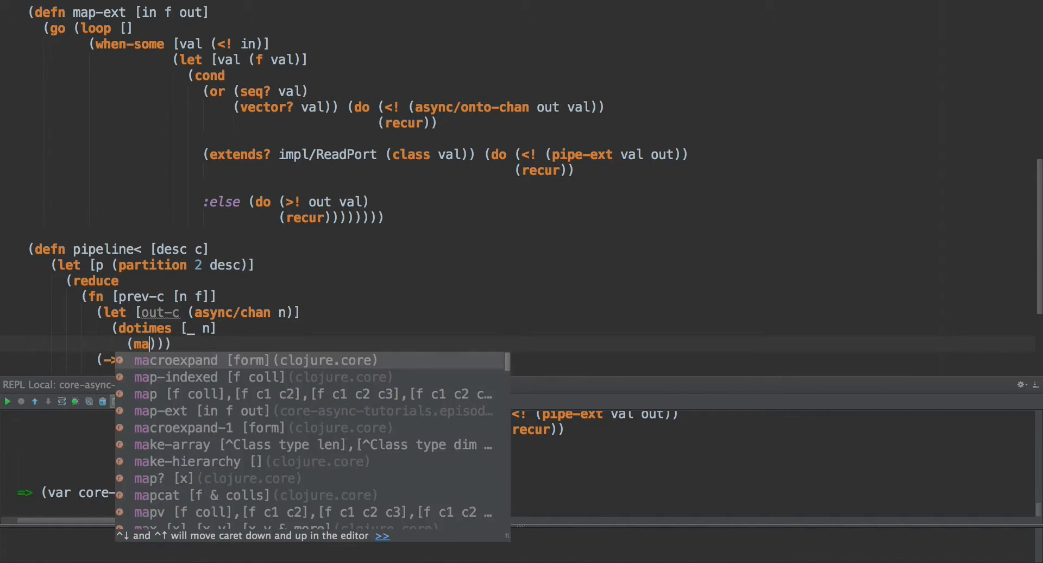
{"action": "type", "text": "map-ext in f"}
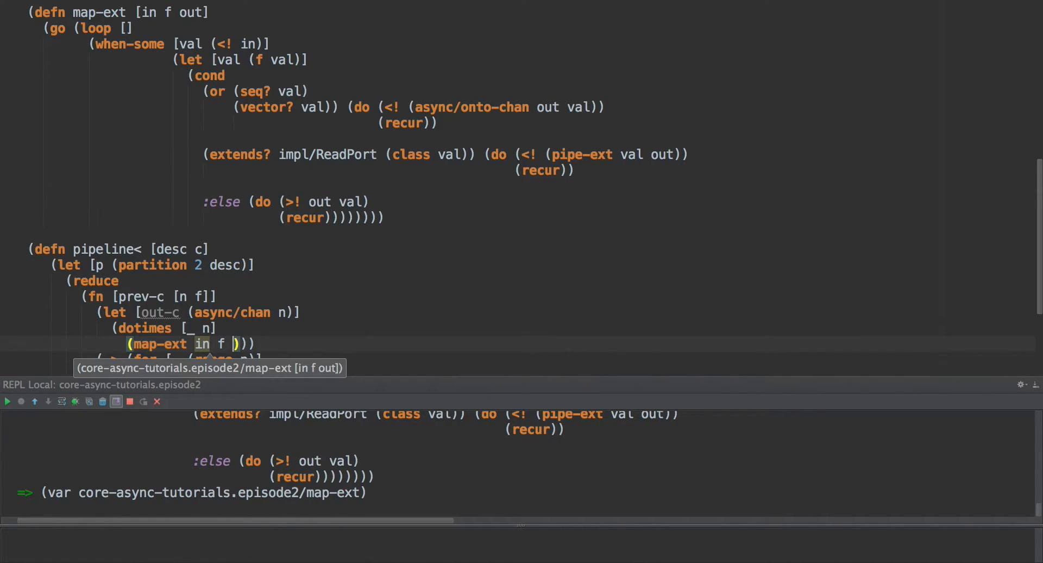
{"action": "type", "text": "out-c"}
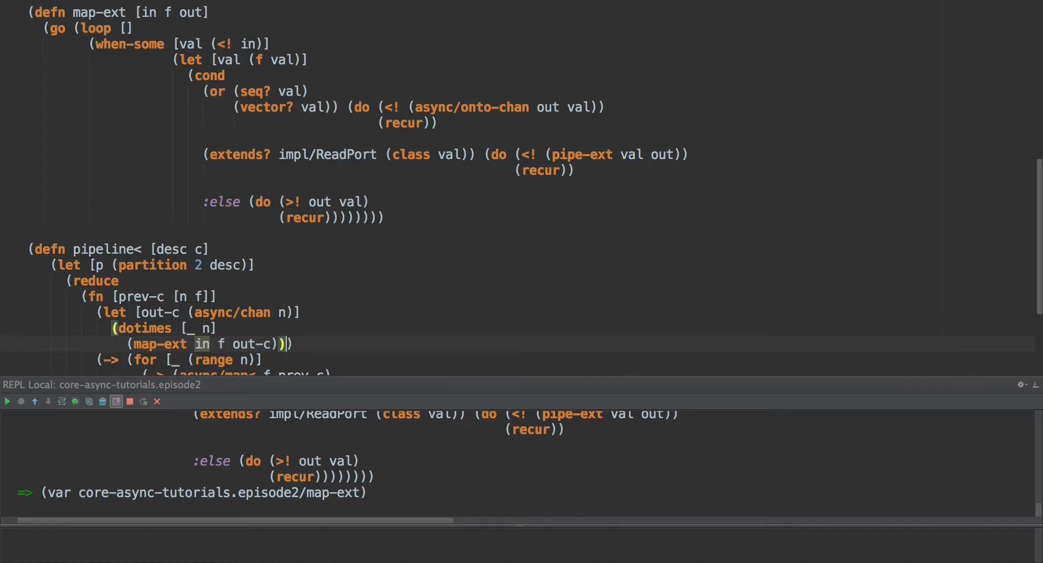
{"action": "type", "text": "out-c"}
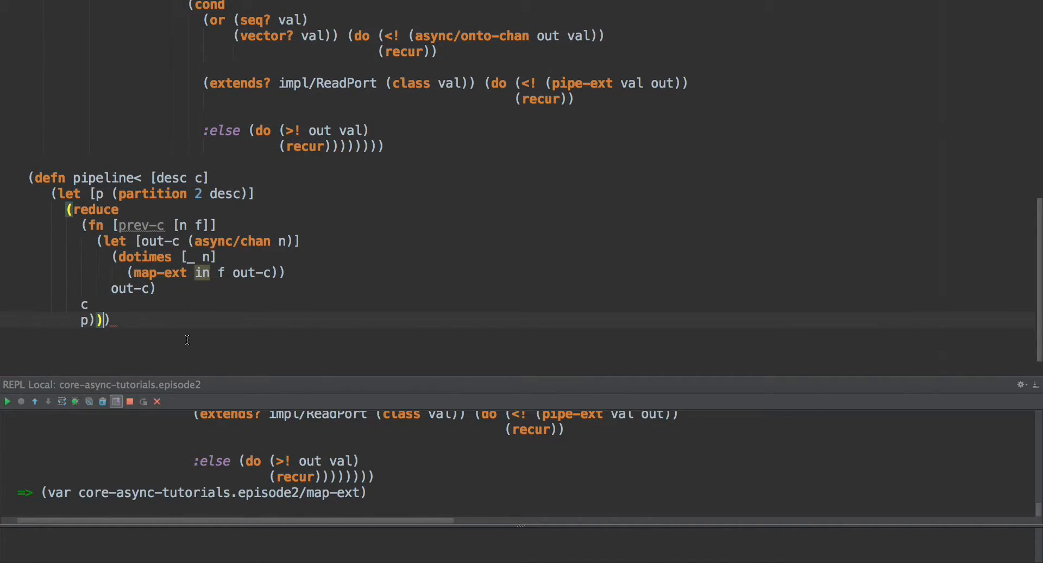
Fix the unresolved in symbol and reduce arity, reload pipeline<, and run the example returning "43".
{"action": "type", "text": ")"}
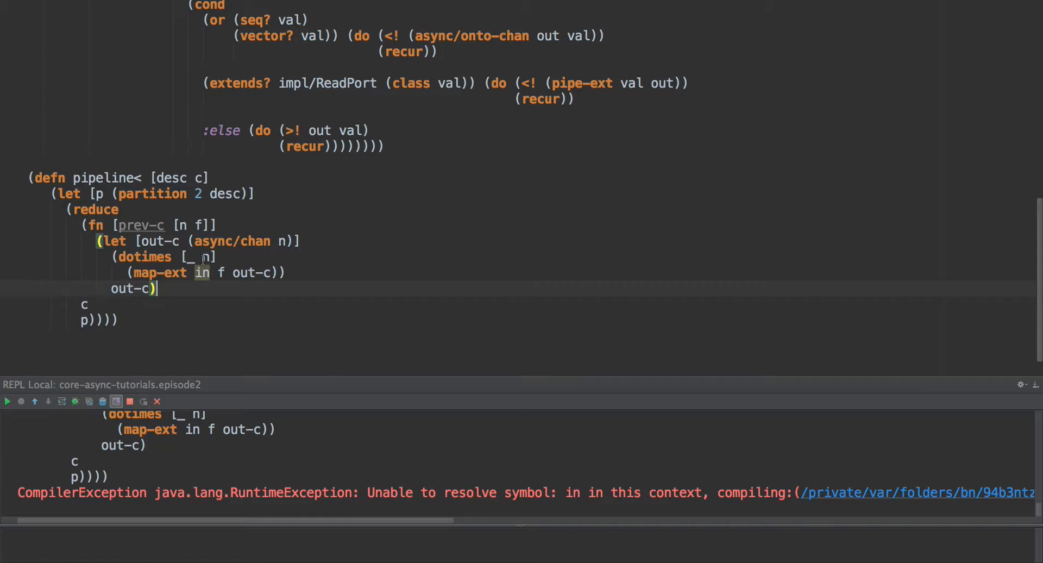
{"action": "double_click", "coordinate": [202, 272]}
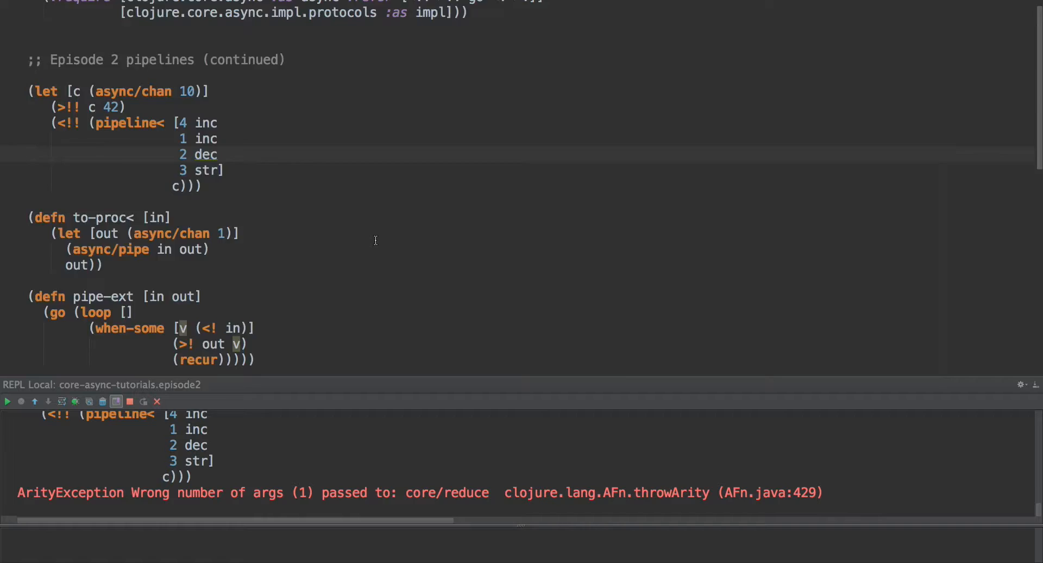
{"action": "scroll", "scroll_direction": "down", "scroll_amount": 3}
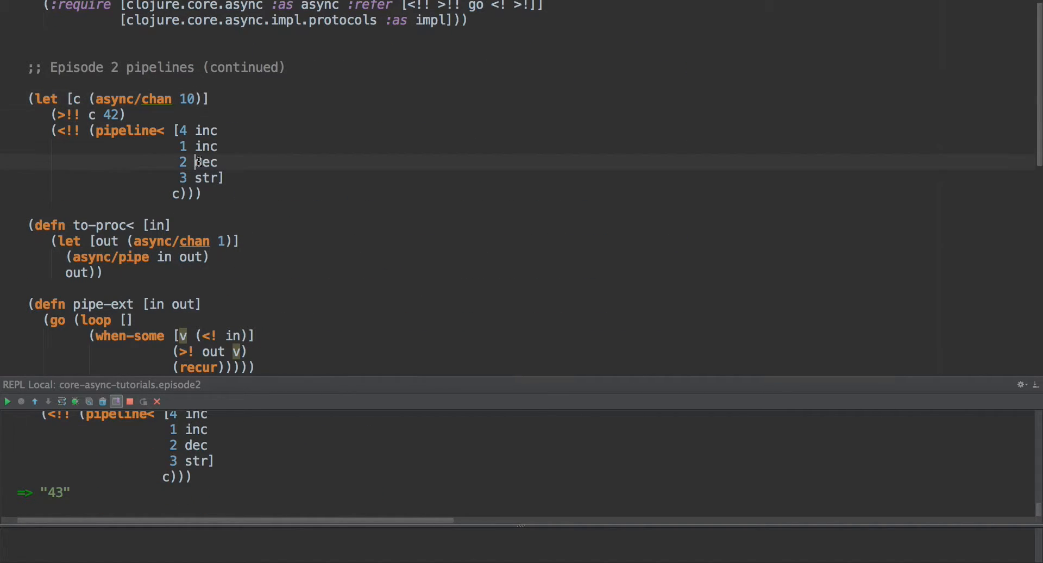
Replace the dec stage with range in the pipeline< stage list.
{"action": "double_click", "coordinate": [205, 162]}
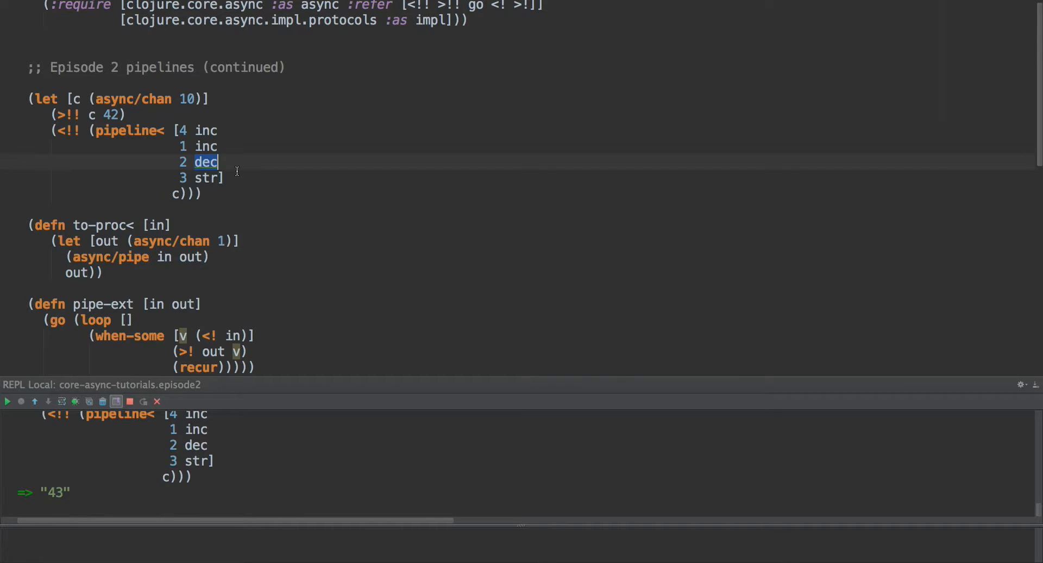
{"action": "type", "text": "(r"}
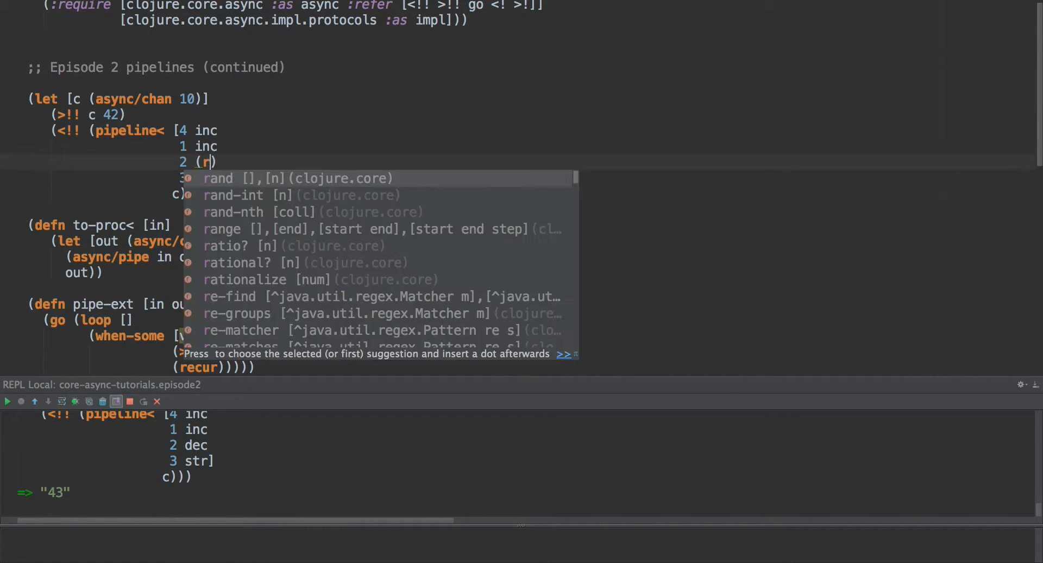
{"action": "type", "text": "ange"}
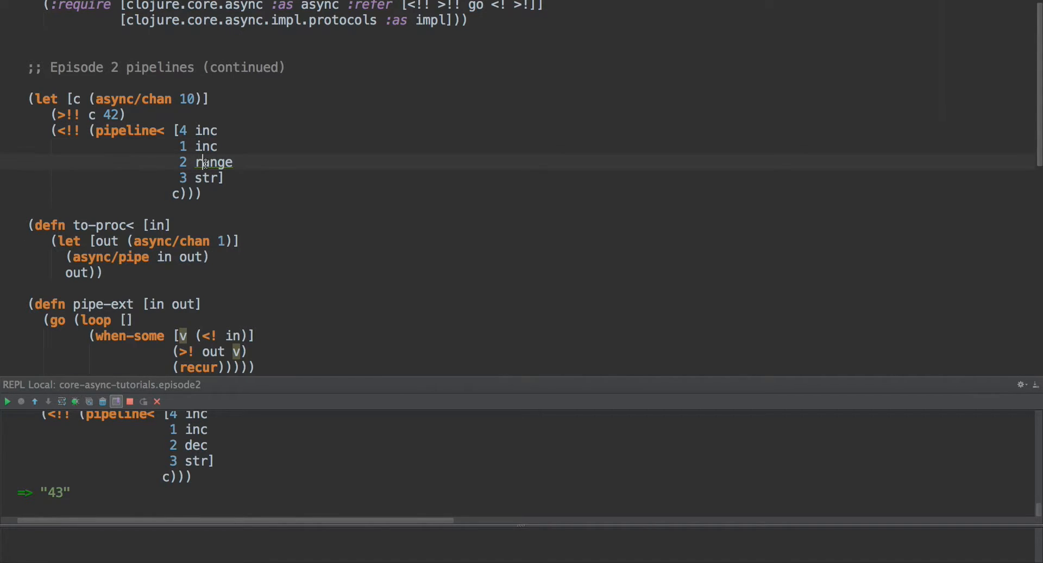
{"action": "mouse_move", "coordinate": [207, 177]}
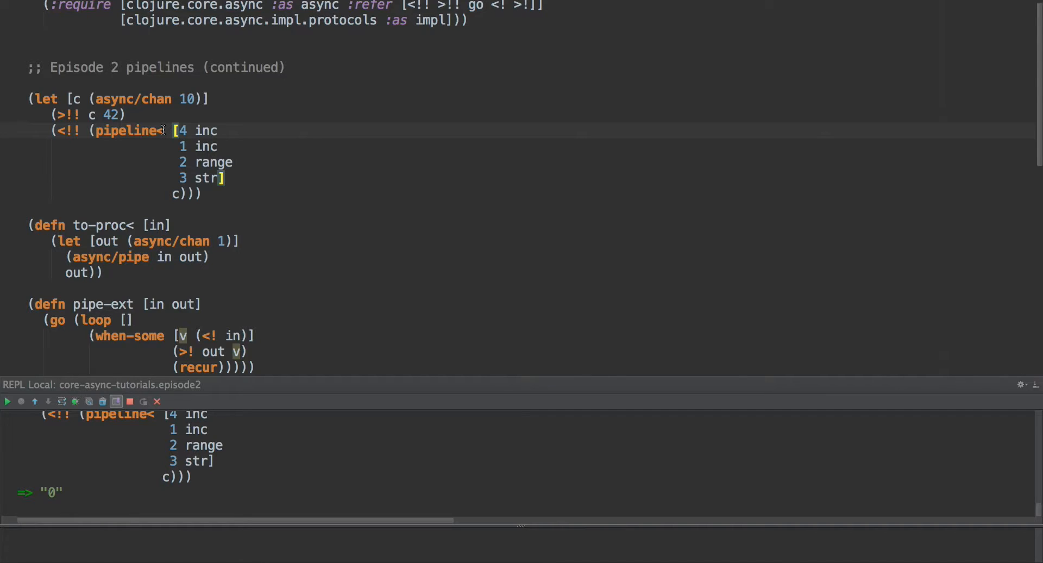
Wrap range as (fn [x] (async/to-chan (range x))) on its own line and evaluate the let form.
{"action": "double_click", "coordinate": [214, 161]}
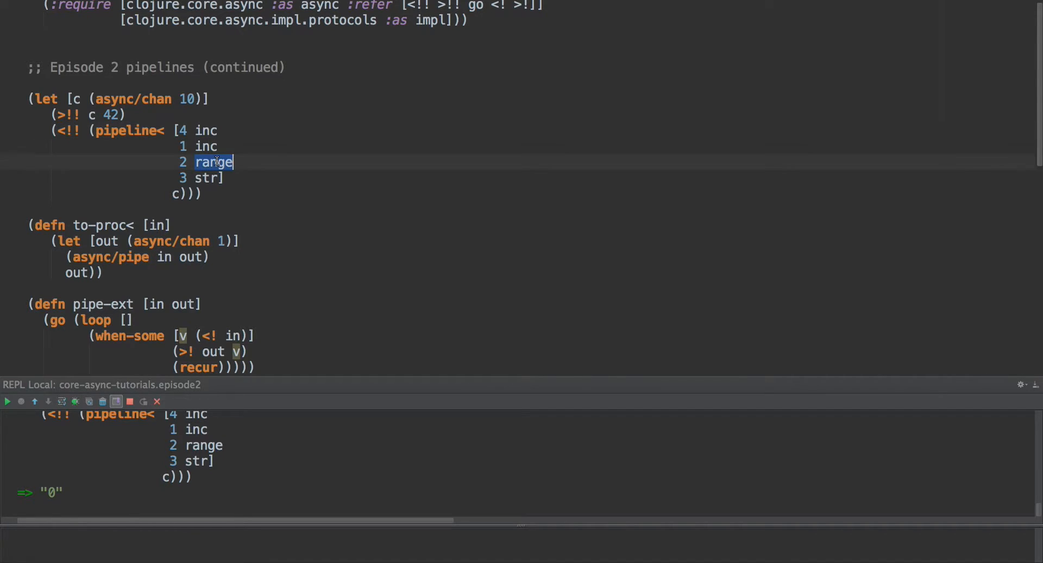
{"action": "double_click", "coordinate": [213, 162]}
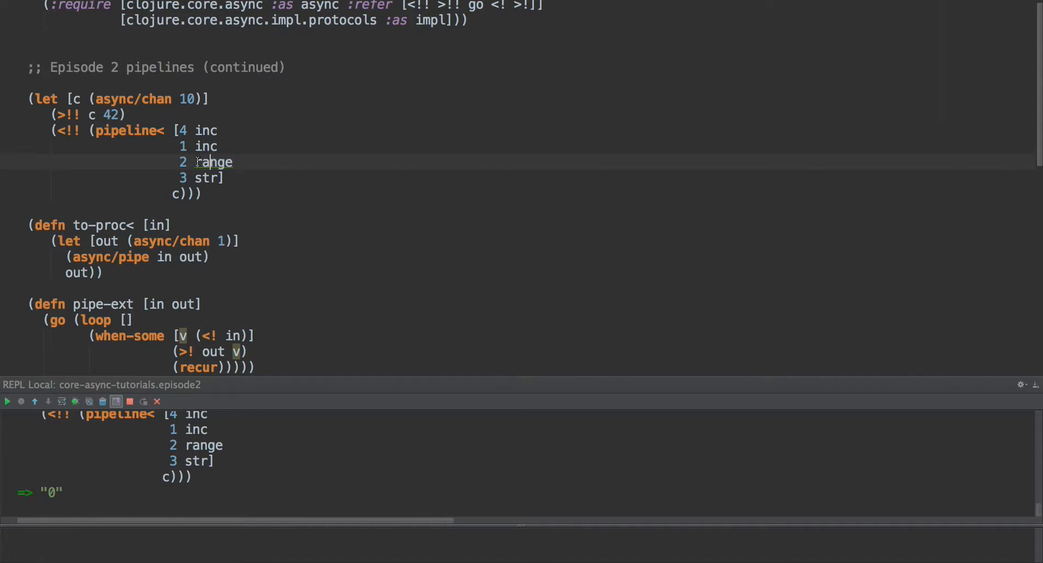
{"action": "type", "text": "#("}
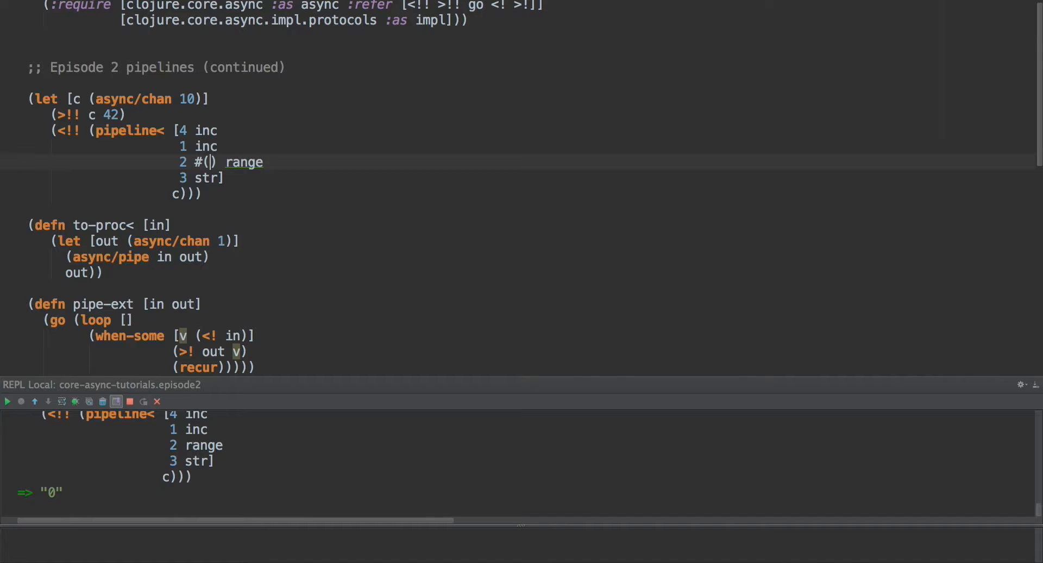
{"action": "type", "text": "async/to-chan"}
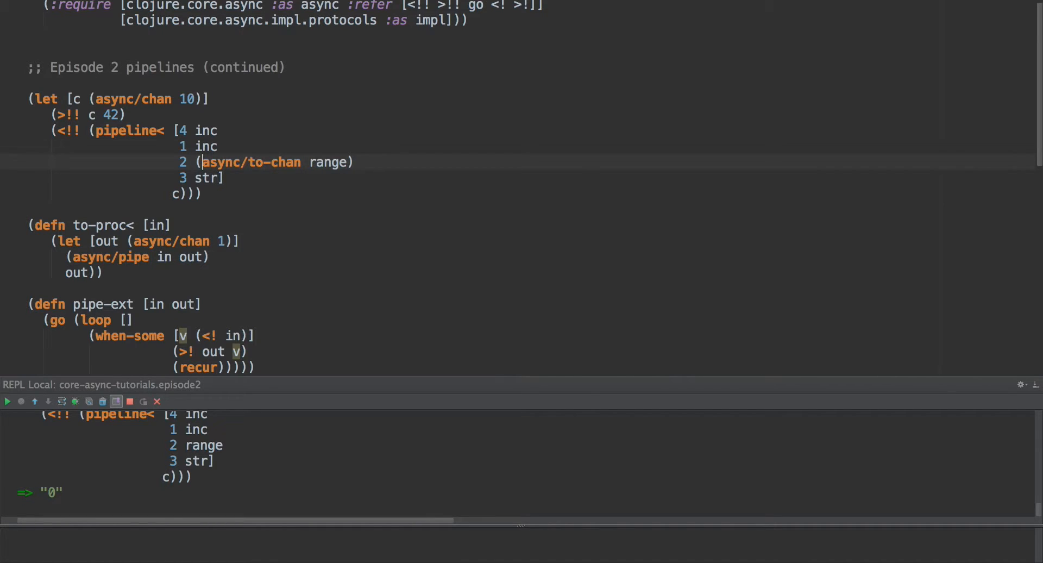
{"action": "type", "text": "fn [x]"}
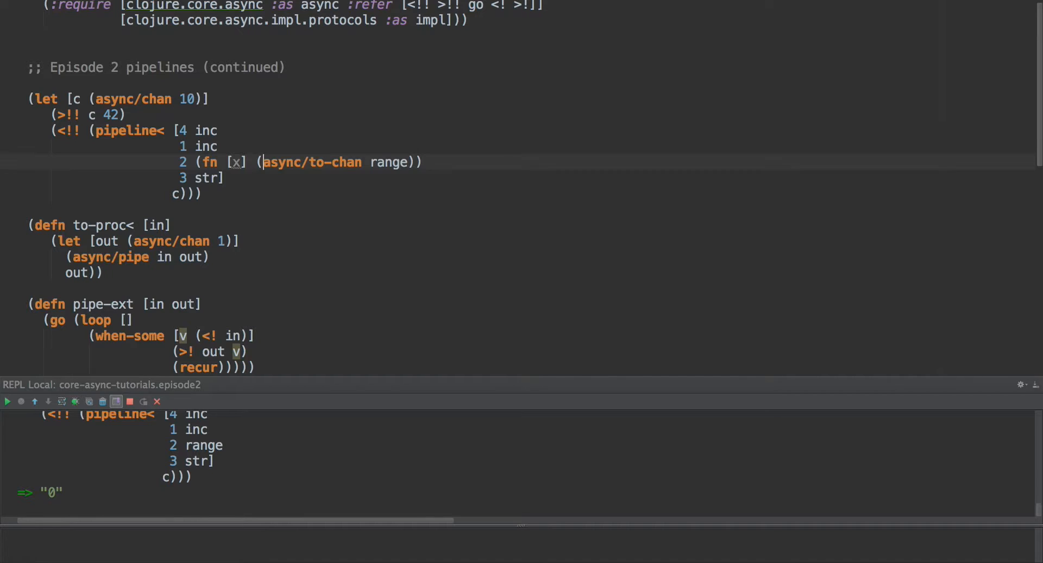
{"action": "key", "text": "enter"}
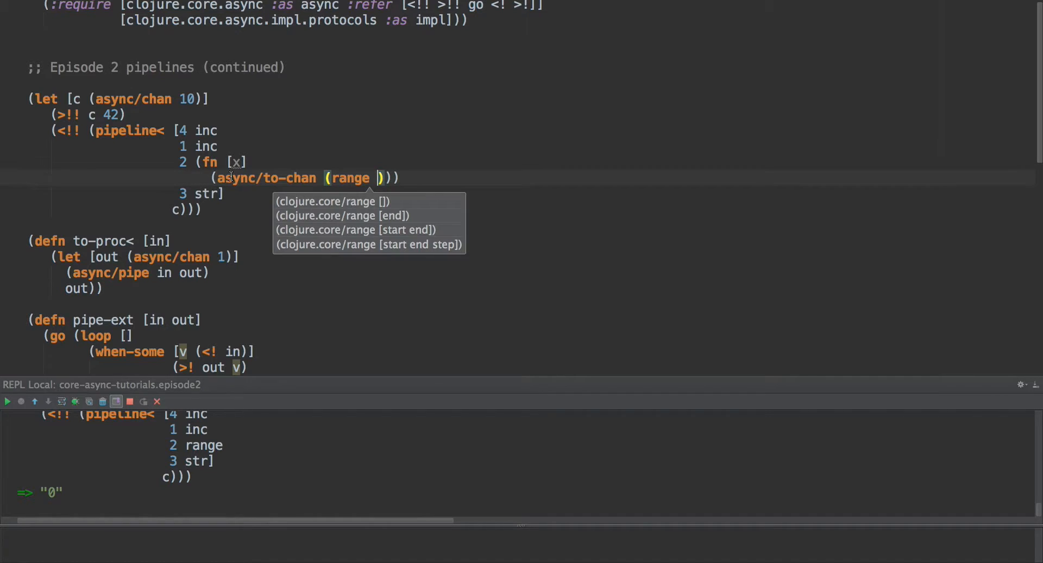
{"action": "double_click", "coordinate": [300, 177]}
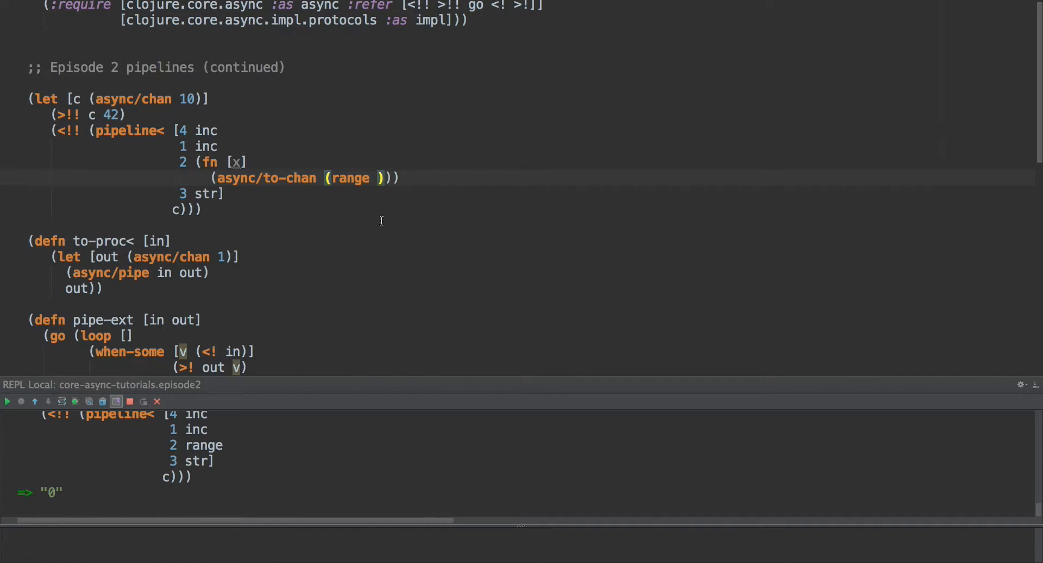
{"action": "type", "text": "x"}
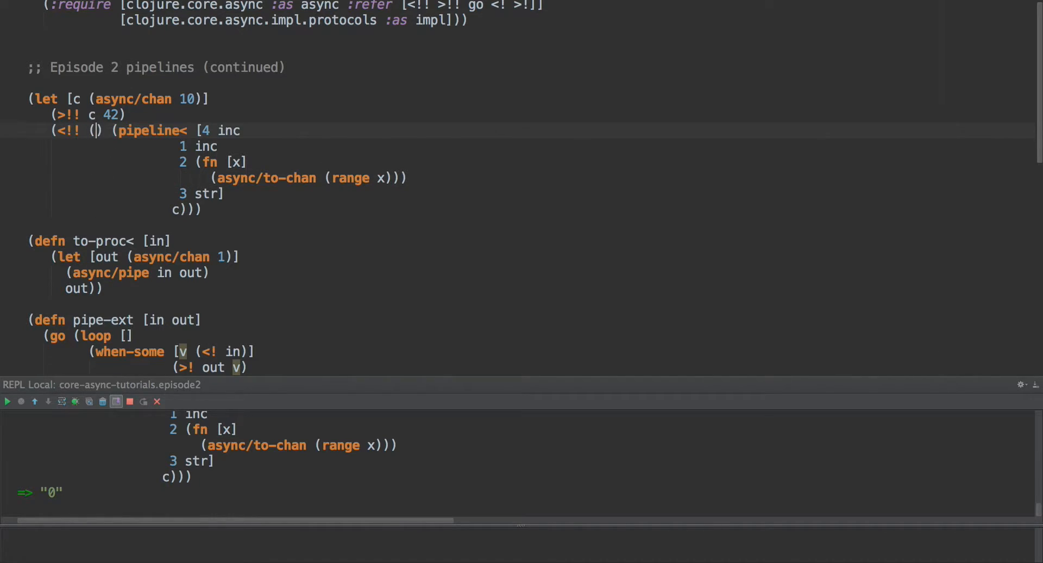
Wrap the pipeline< call in (async/into [] (async/take 10 ...)) and evaluate to get "0" through "9".
{"action": "type", "text": "async/into [] (async/take"}
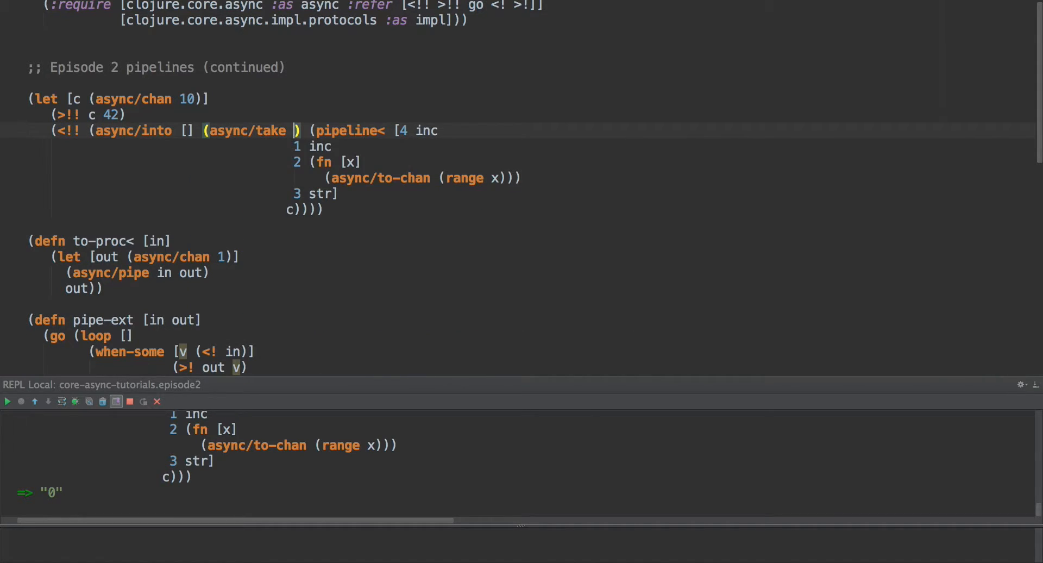
{"action": "type", "text": "4"}
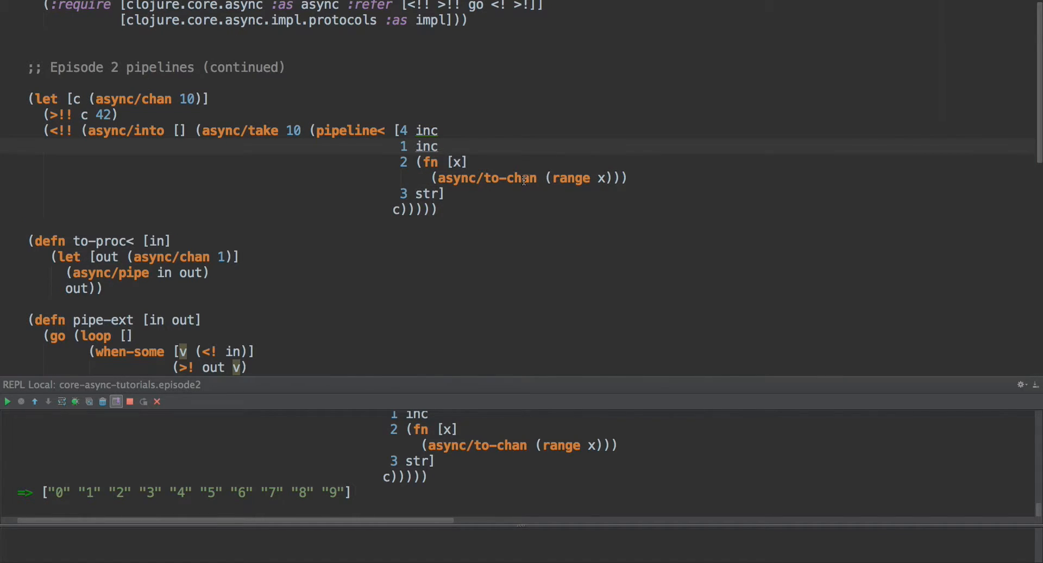
{"action": "double_click", "coordinate": [425, 193]}
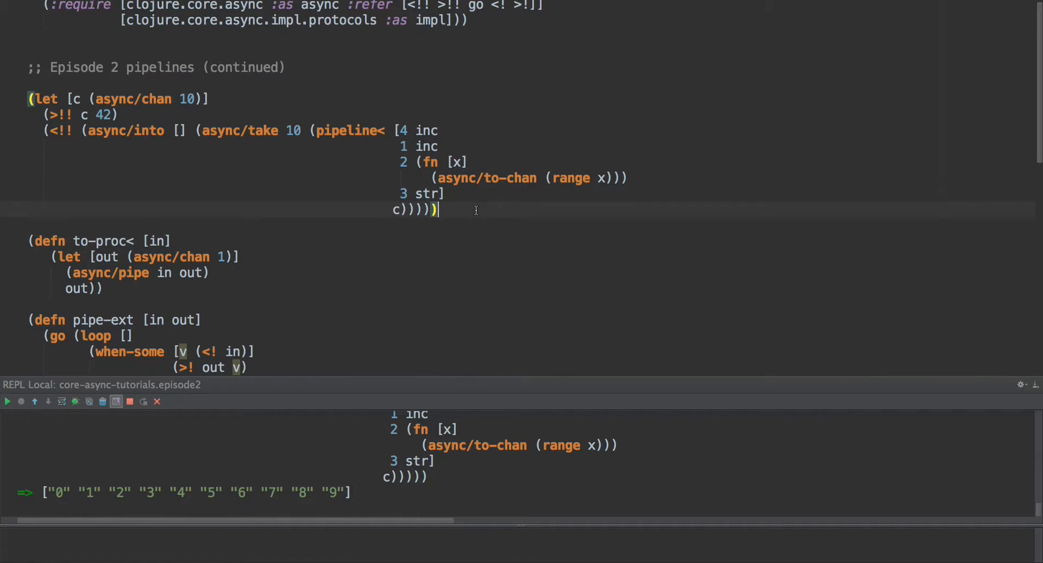
{"action": "type", "text": "(rand"}
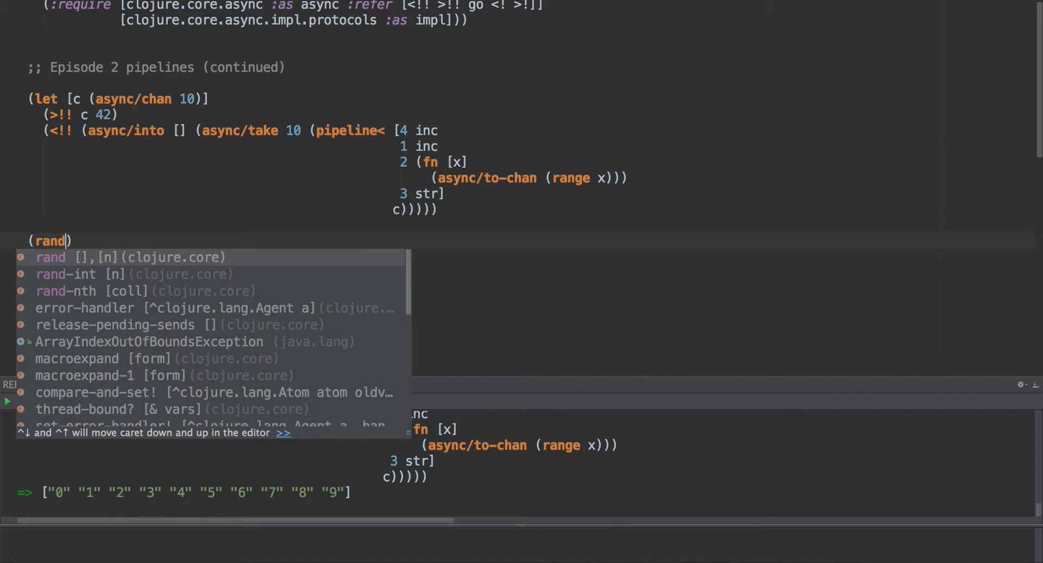
Try (rand-int 1000) in the REPL and start defining pause-rnd.
{"action": "left_click", "coordinate": [67, 274]}
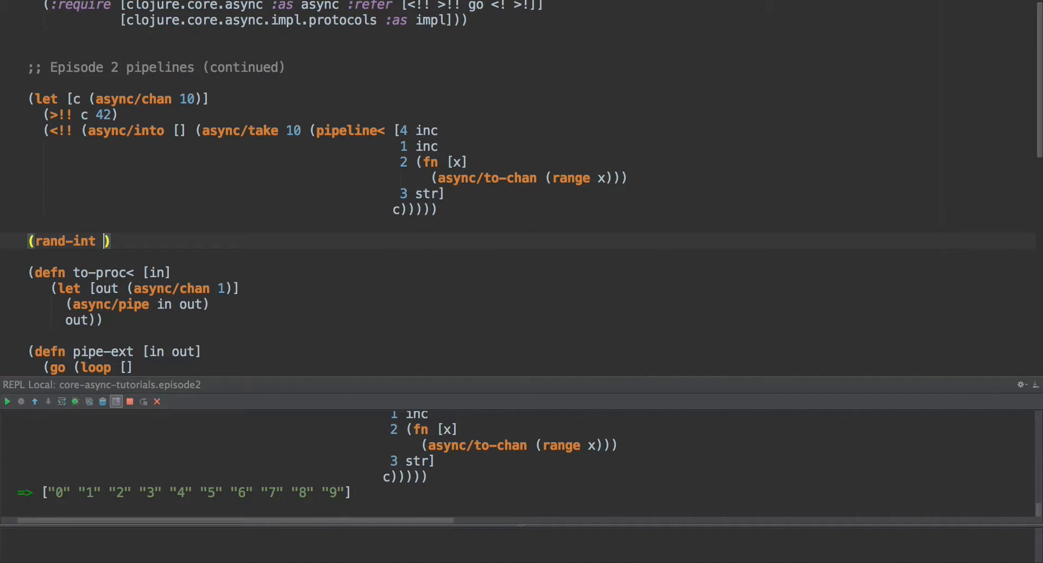
{"action": "mouse_move", "coordinate": [101, 240]}
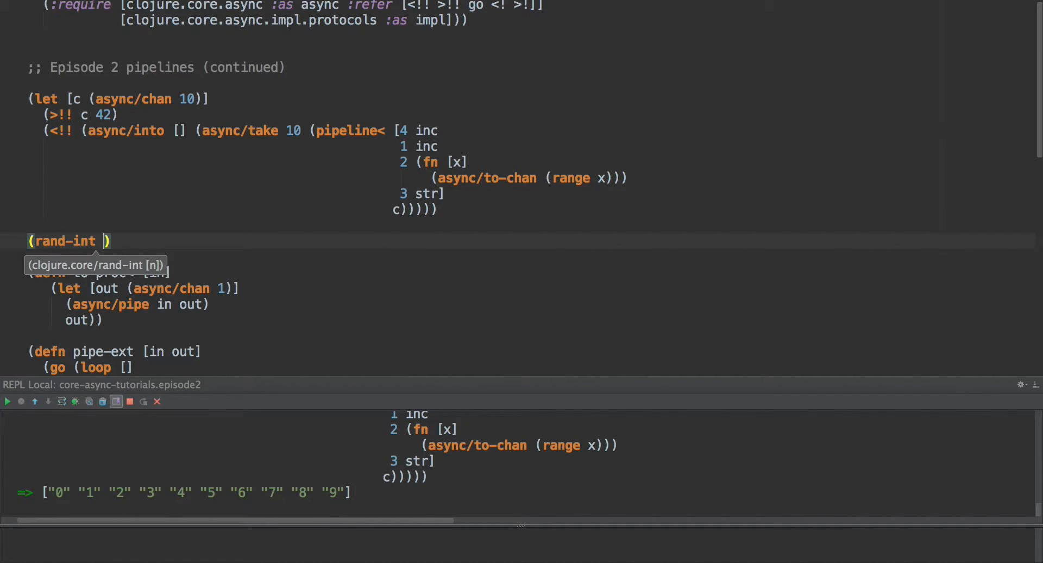
{"action": "type", "text": "1000"}
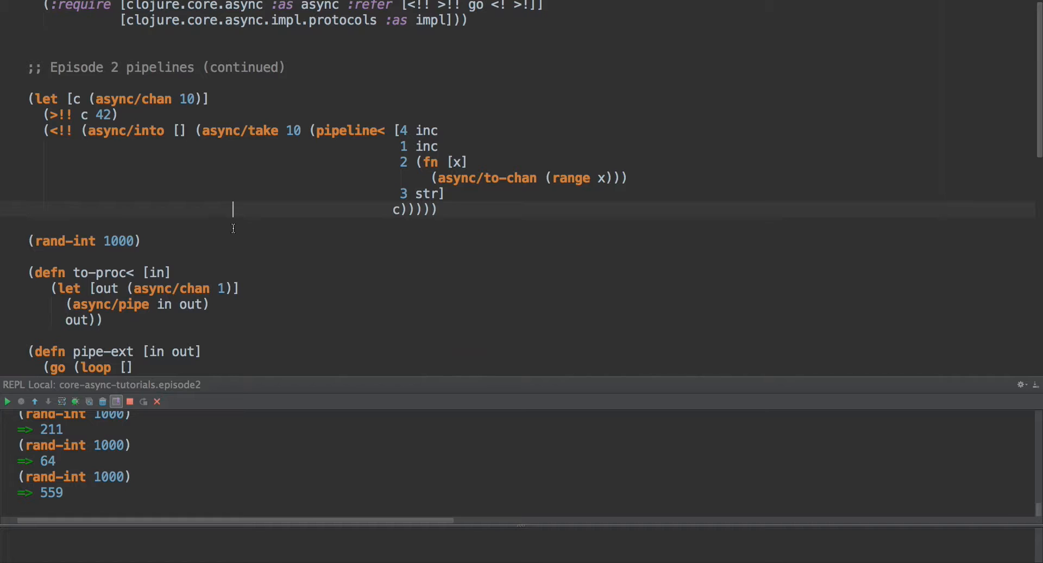
{"action": "type", "text": "d"}
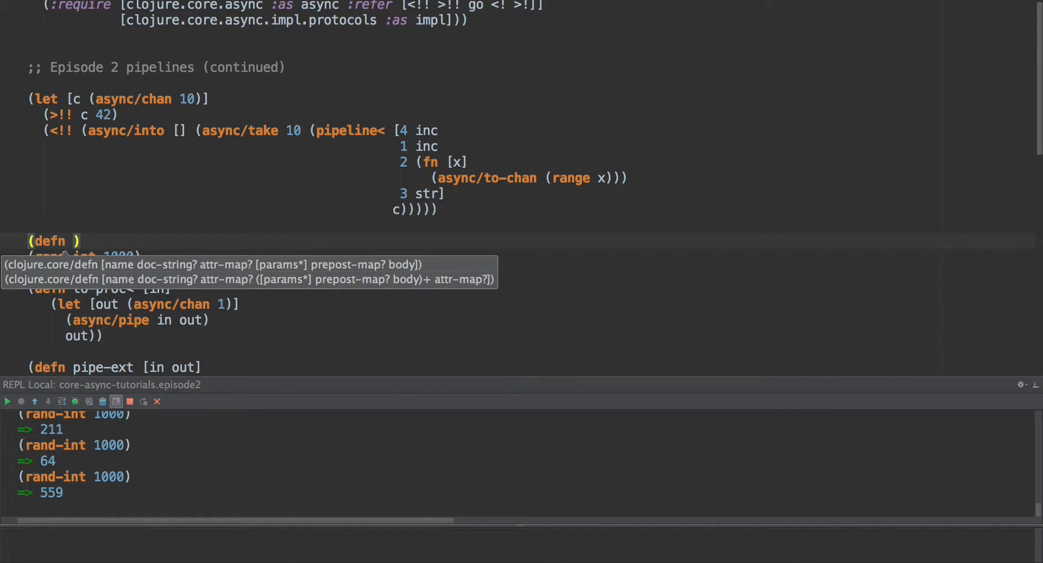
{"action": "type", "text": "paus-"}
{"action": "type", "text": "(go "}
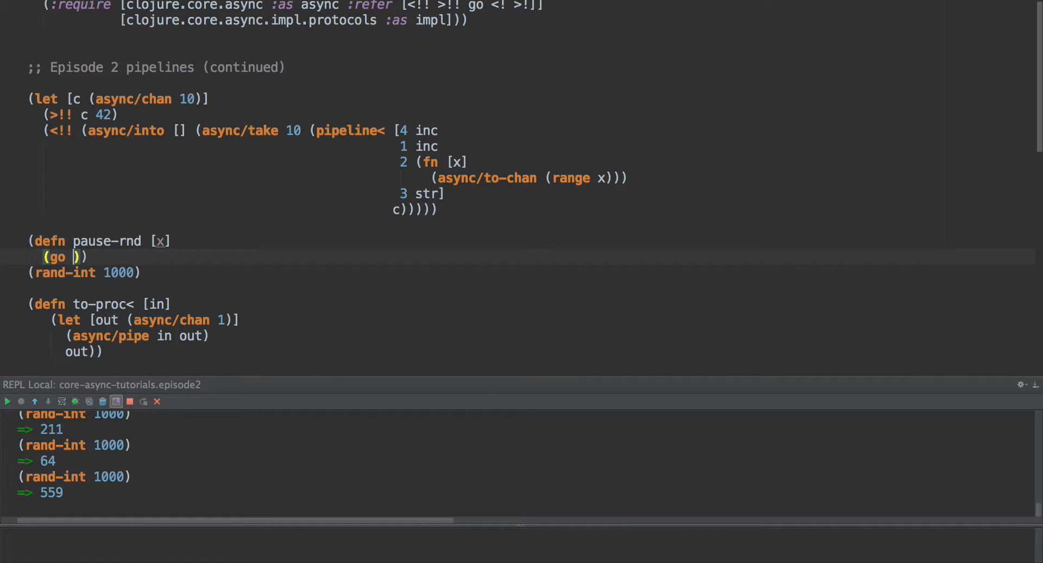
Give pause-rnd a go block that parks on (async/timeout (rand-int 1000)) before returning x.
{"action": "type", "text": "(<"}
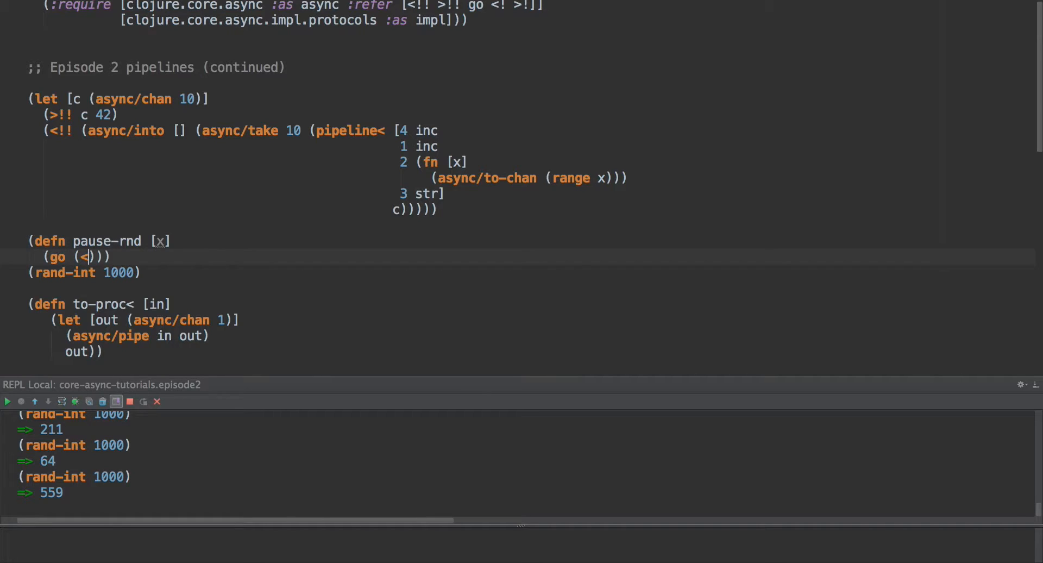
{"action": "type", "text": "async/timeout"}
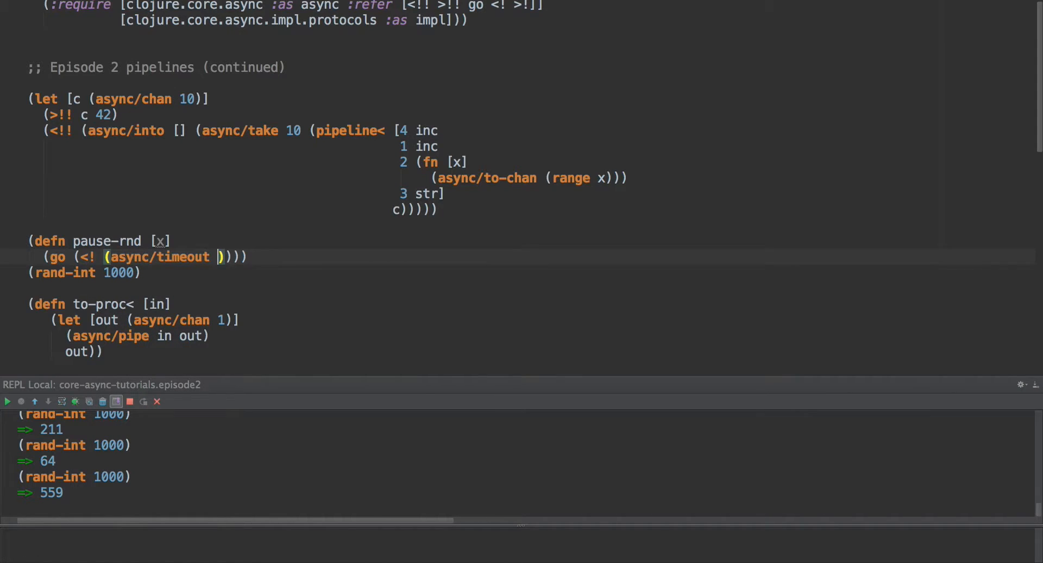
{"action": "type", "text": "(rnd-int"}
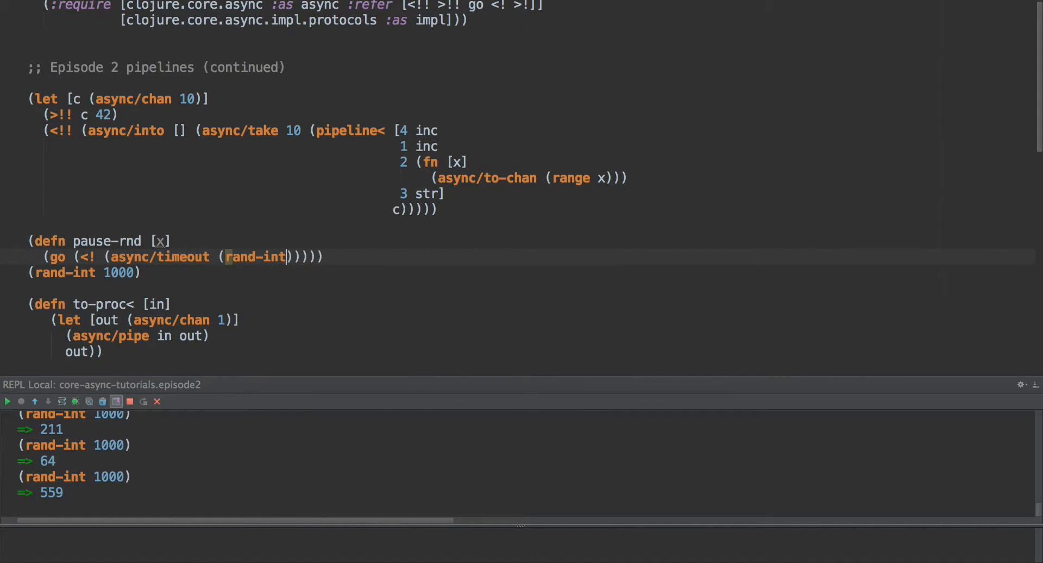
{"action": "type", "text": "1000"}
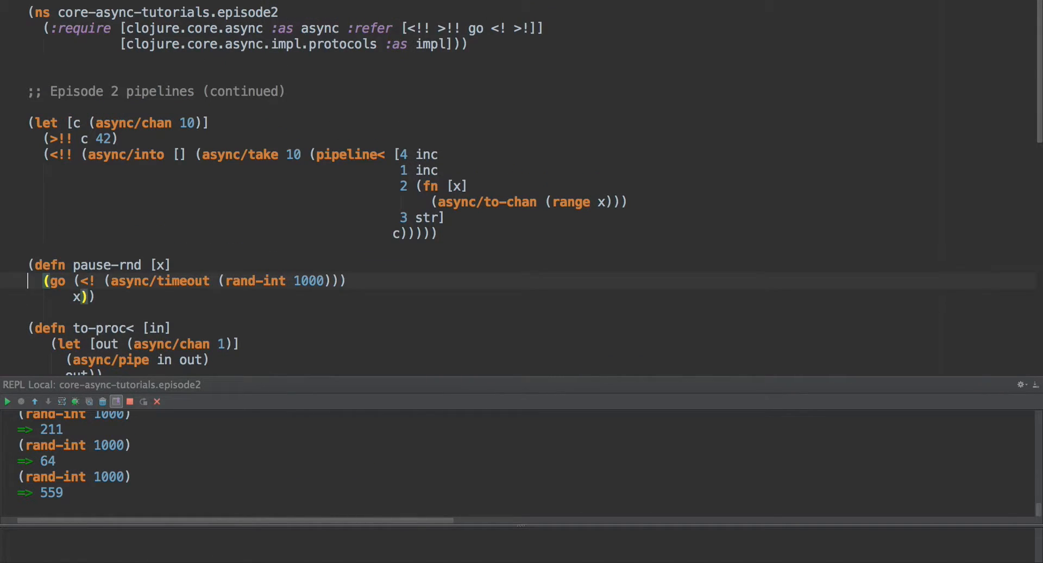
{"action": "left_click", "coordinate": [132, 265]}
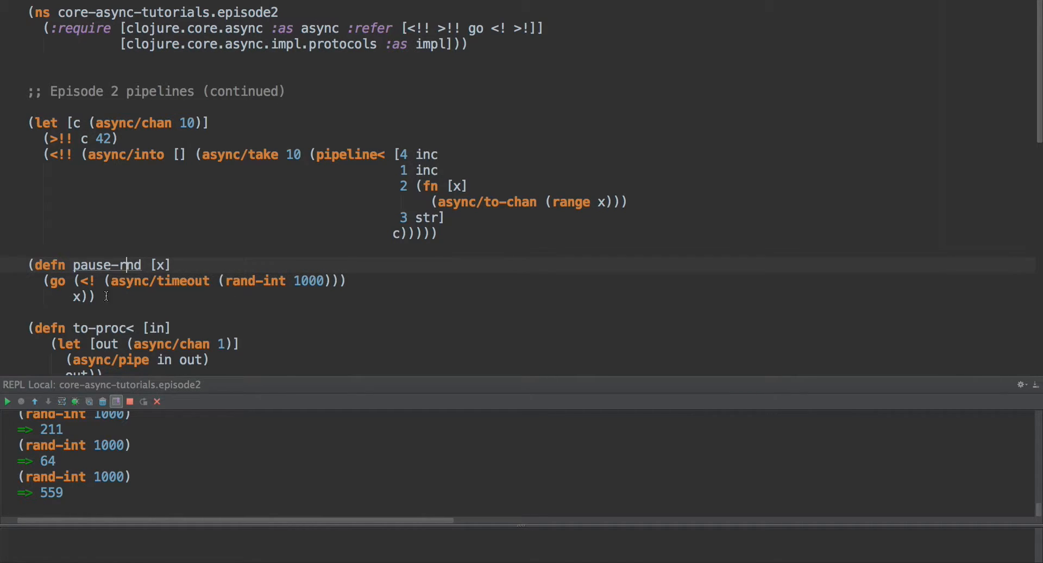
{"action": "double_click", "coordinate": [76, 296]}
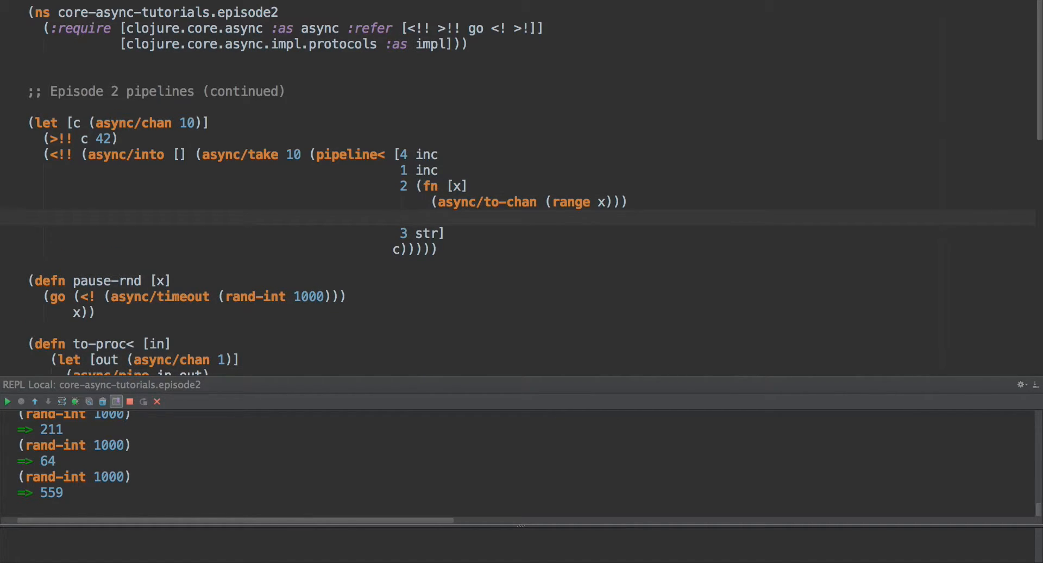
Insert a 3-worker pause-rnd stage before str, take 2, and evaluate to get ["1" "0"].
{"action": "type", "text": "(pa"}
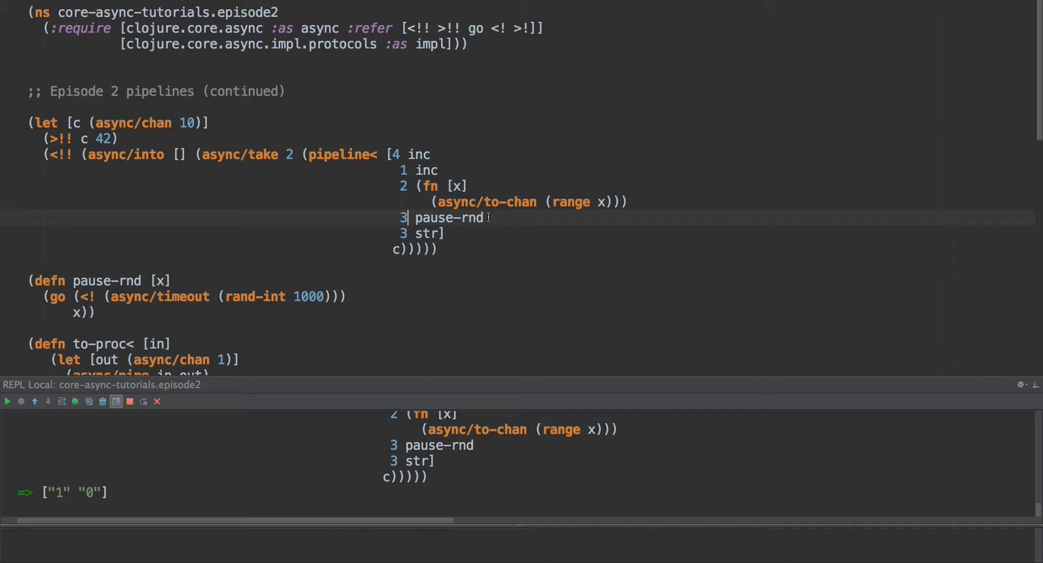
{"action": "double_click", "coordinate": [449, 218]}
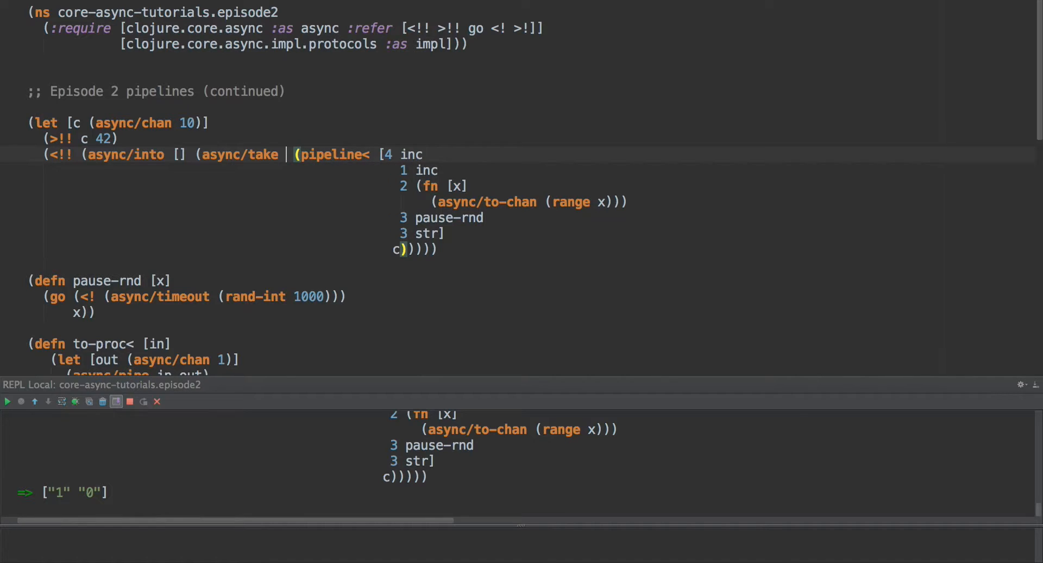
Set take back to 10 and pause-rnd parallelism to 10, evaluating to get ten shuffled strings.
{"action": "type", "text": "10"}
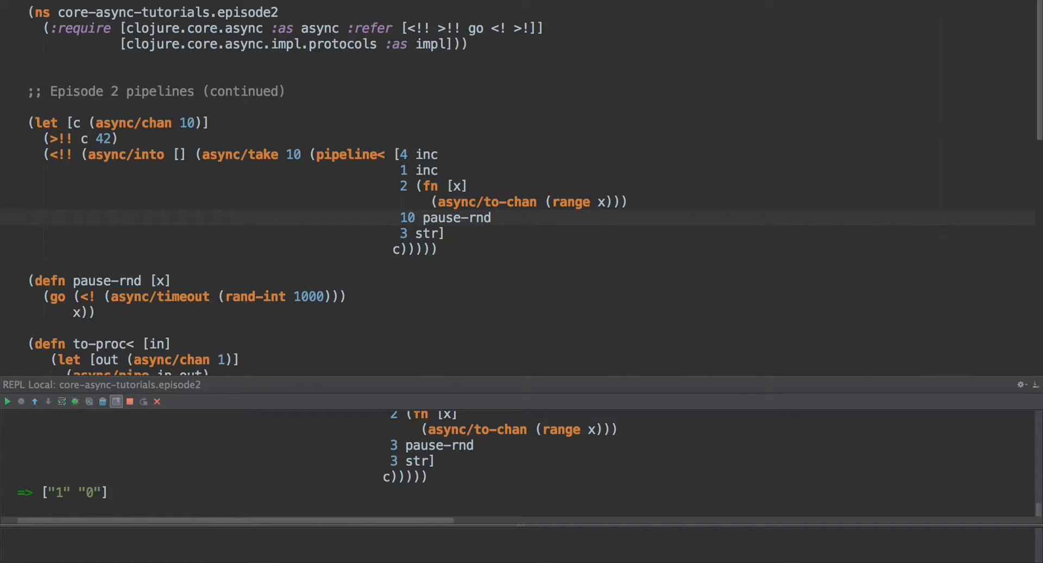
{"action": "left_click", "coordinate": [7, 400]}
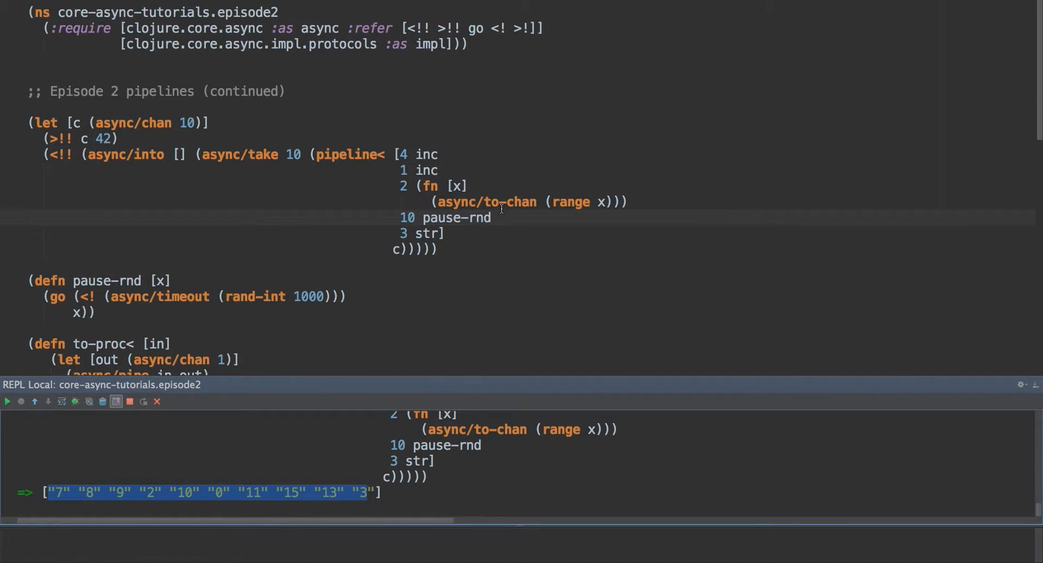
{"action": "double_click", "coordinate": [570, 202]}
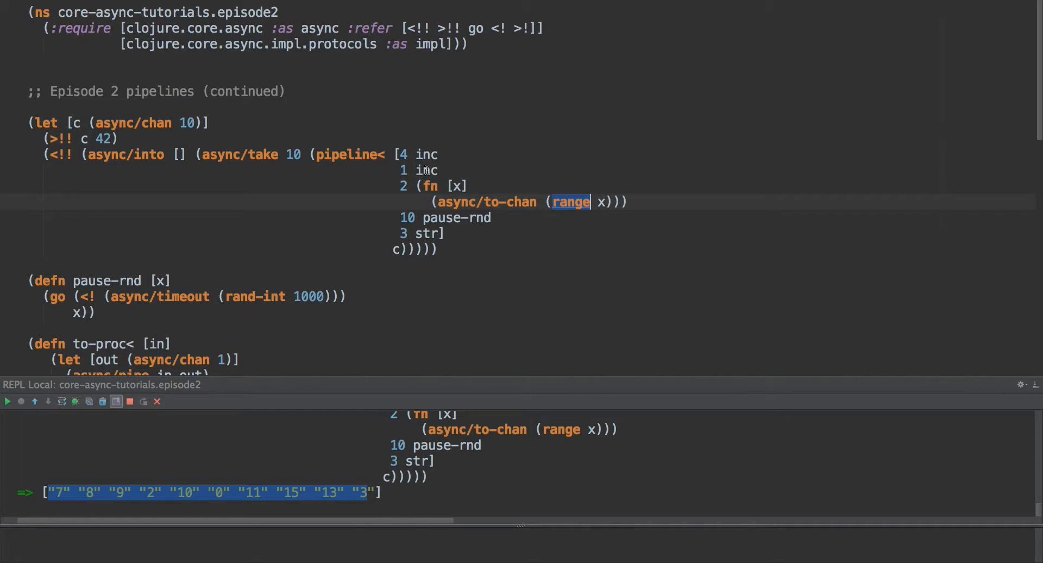
{"action": "mouse_move", "coordinate": [315, 409]}
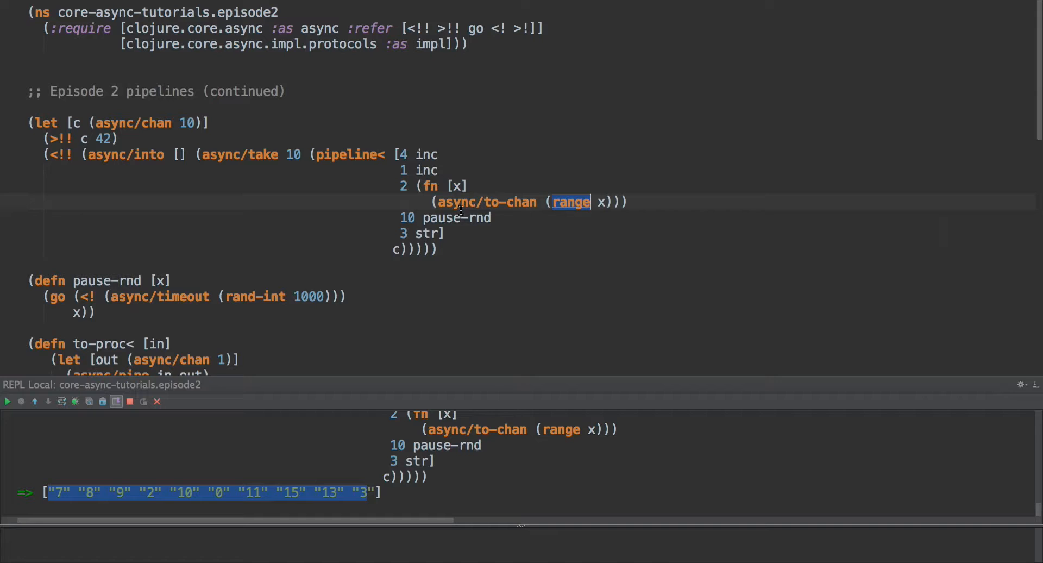
{"action": "double_click", "coordinate": [441, 217]}
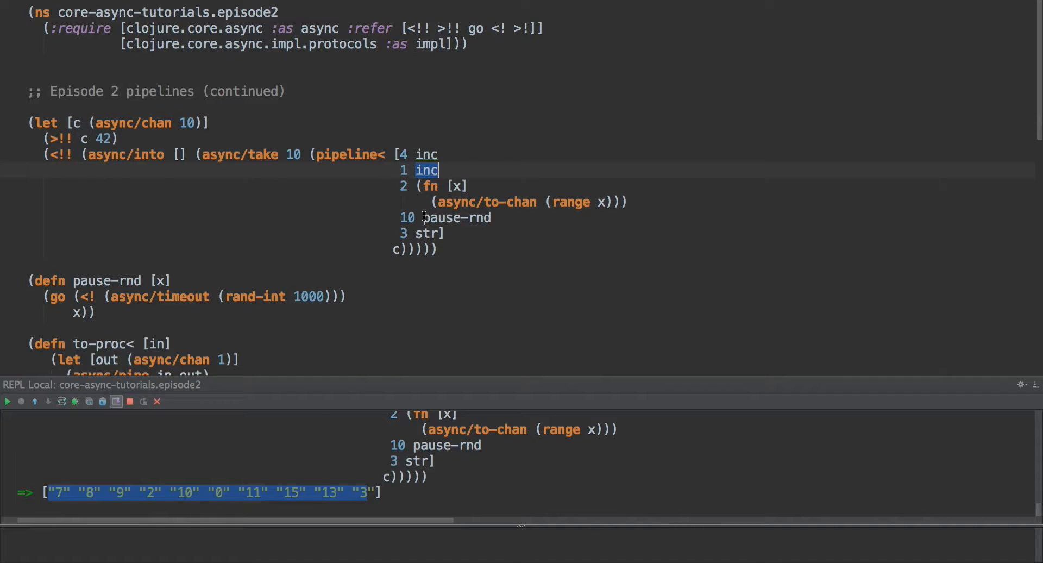
{"action": "mouse_move", "coordinate": [476, 200]}
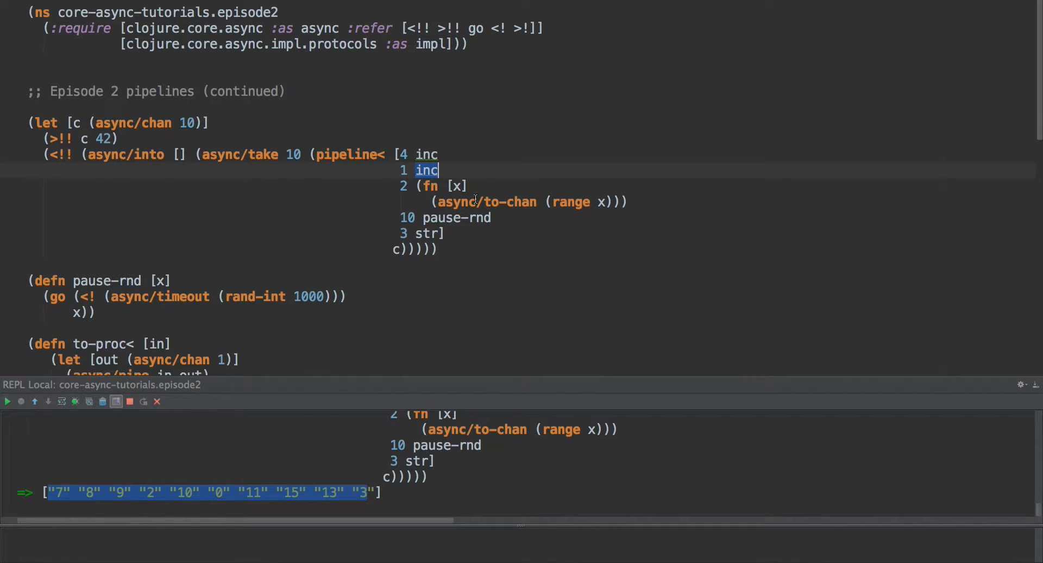